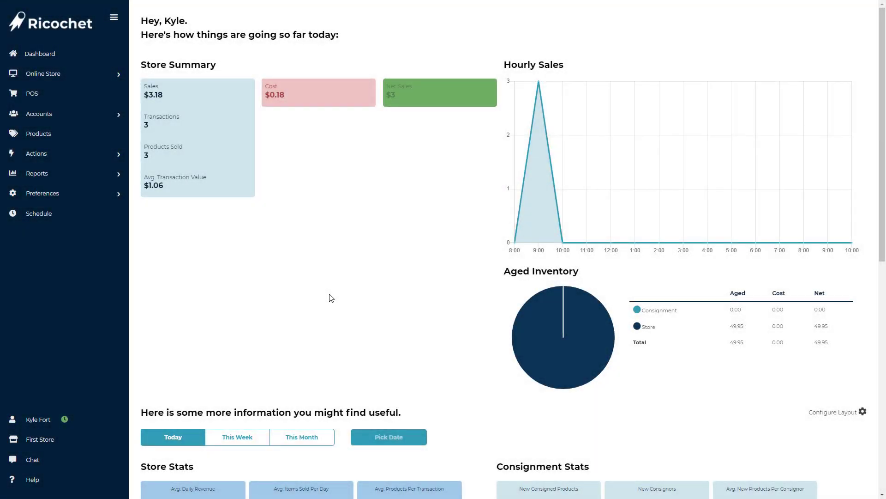
pyautogui.moveTo(39, 213)
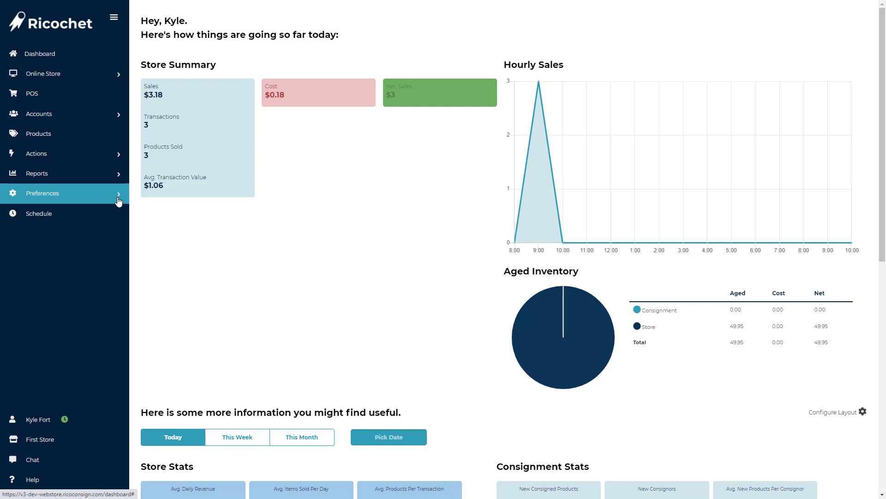
# Step: Enable the Time Clock optional module in First Store's Admin settings and save the store details
pyautogui.click(43, 193)
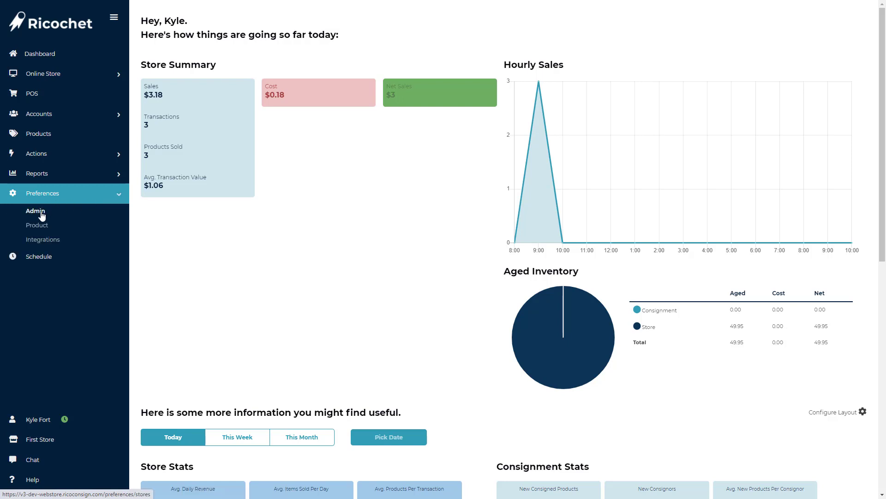
pyautogui.click(35, 211)
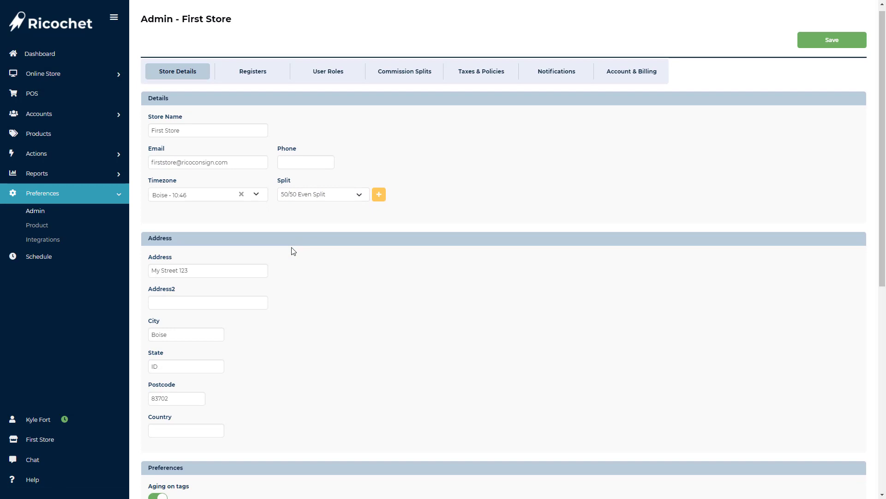
pyautogui.scroll(-3)
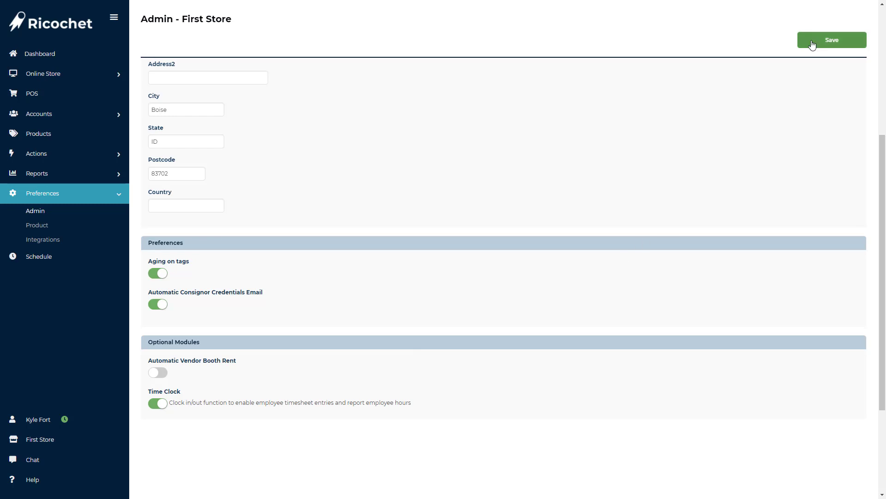
pyautogui.click(832, 39)
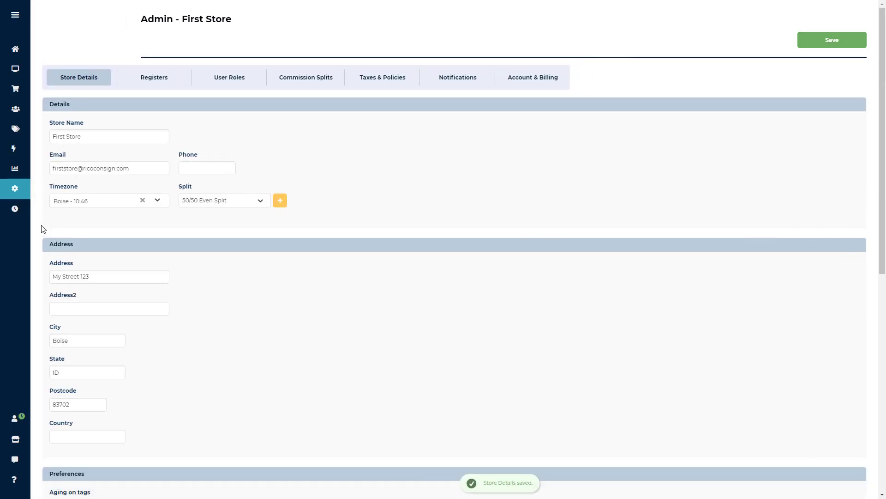
pyautogui.moveTo(85, 238)
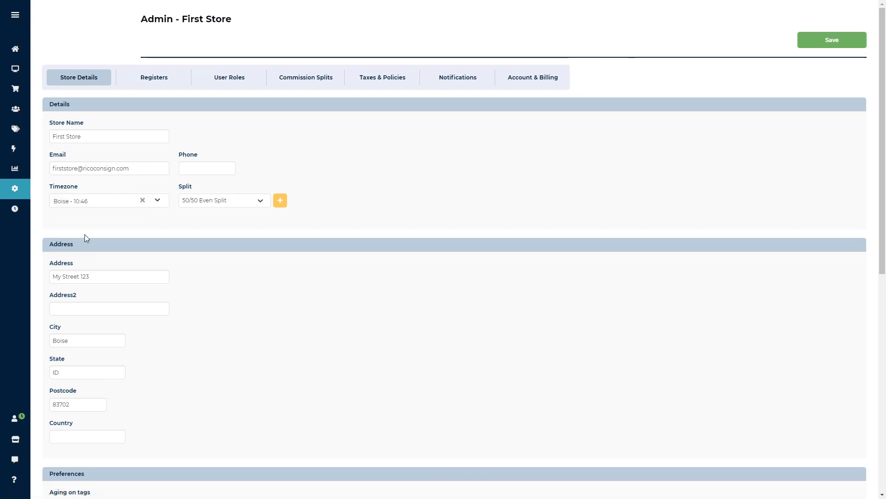
pyautogui.moveTo(158, 105)
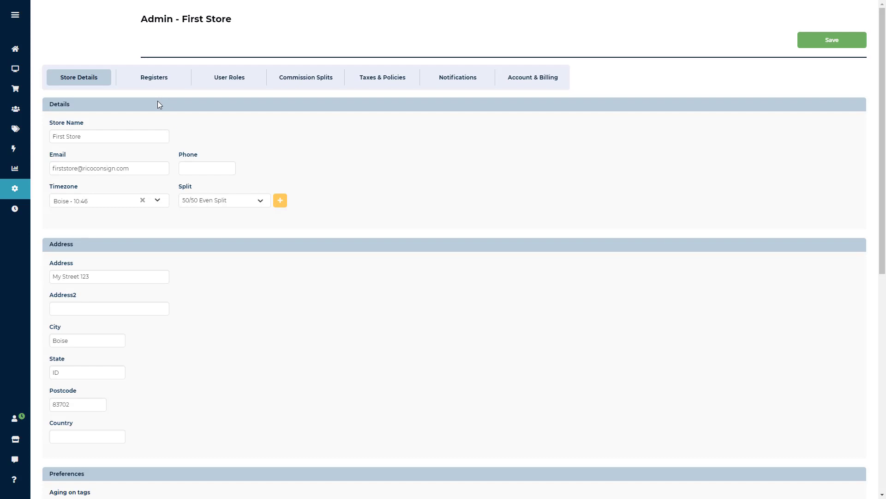
pyautogui.moveTo(38, 111)
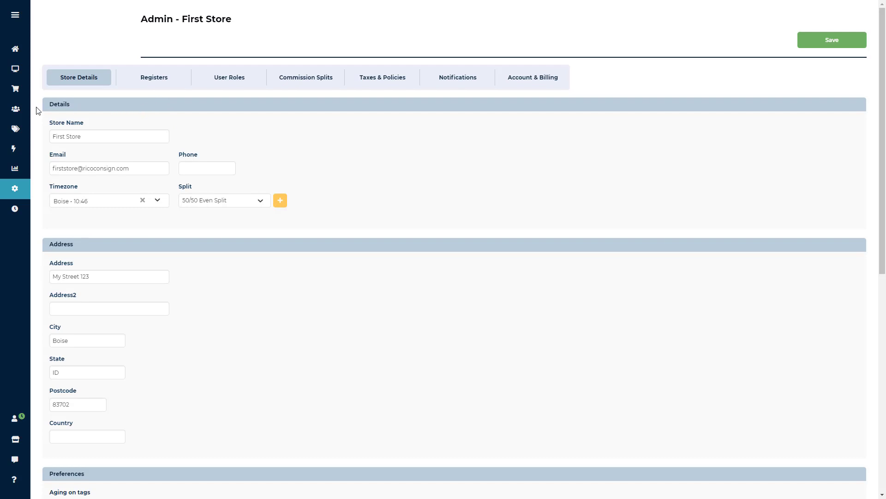
pyautogui.click(16, 109)
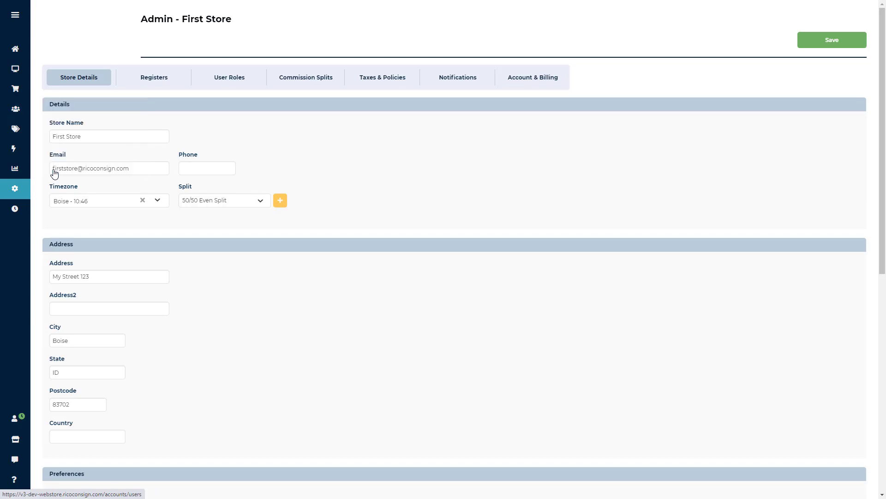
pyautogui.click(16, 109)
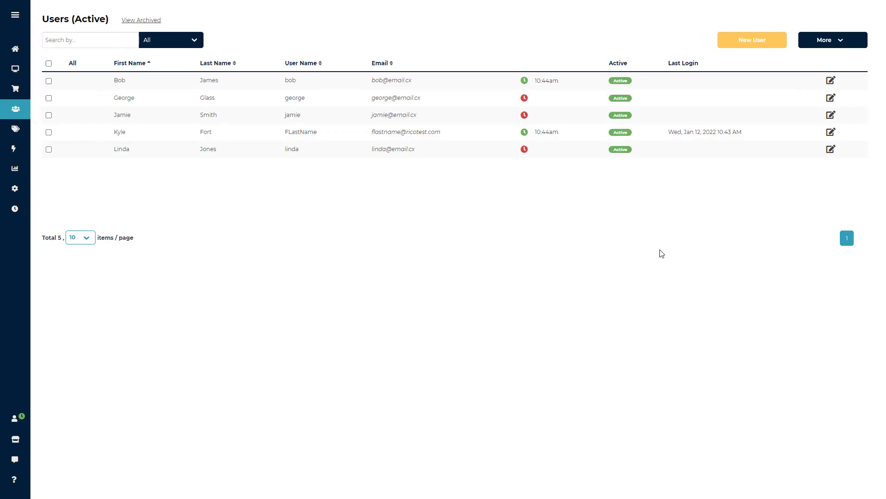
pyautogui.click(830, 149)
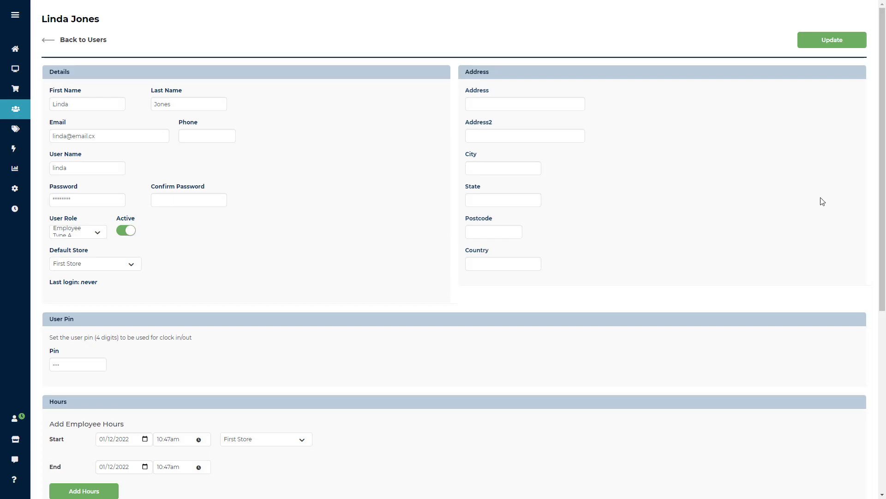
pyautogui.scroll(-3)
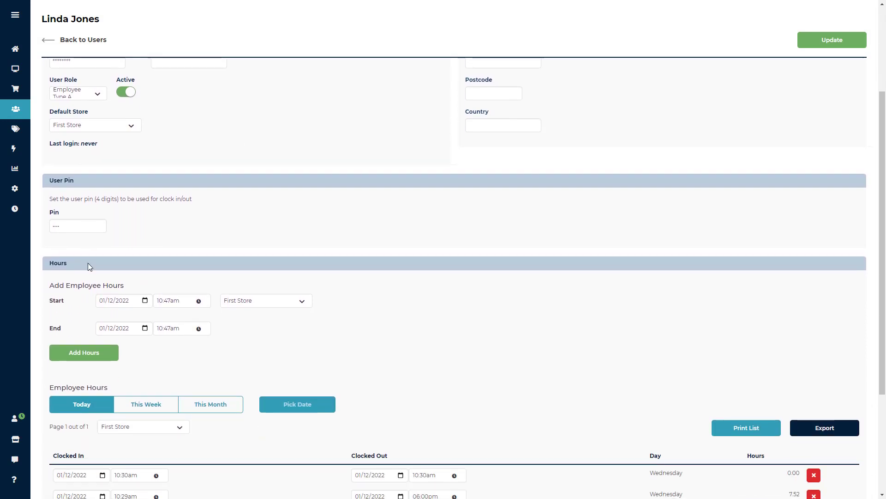
pyautogui.doubleClick(53, 212)
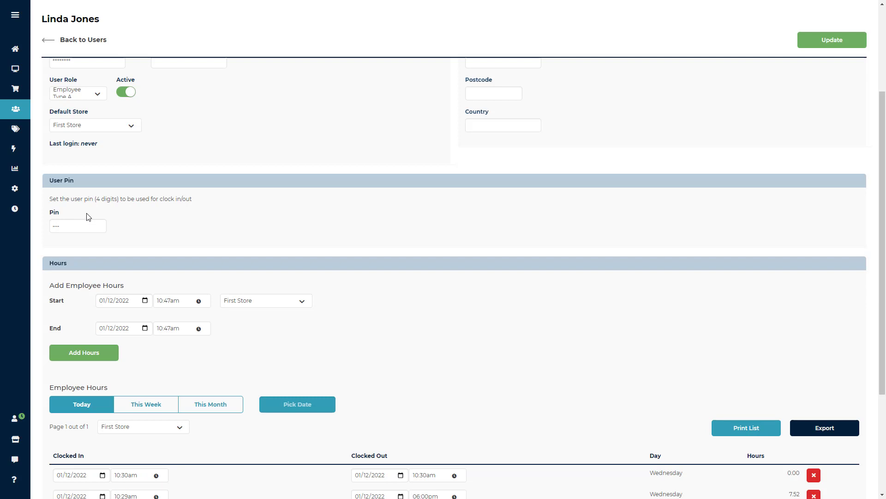
pyautogui.moveTo(92, 215)
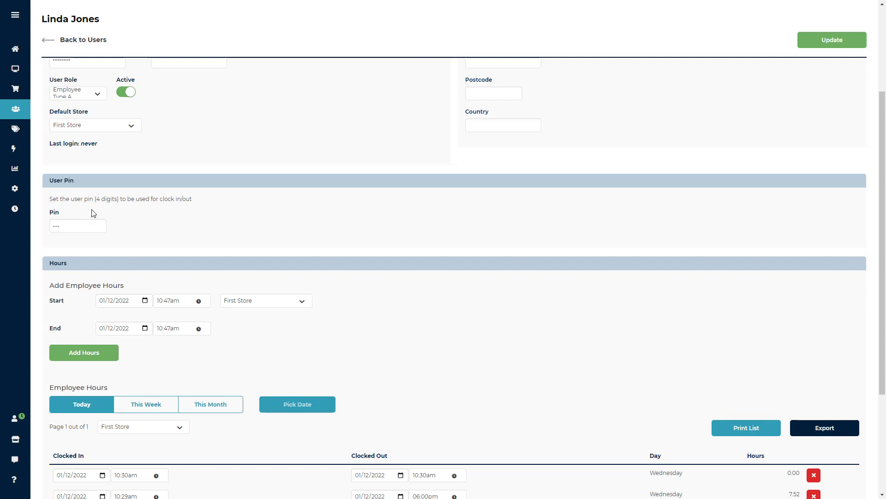
pyautogui.moveTo(208, 295)
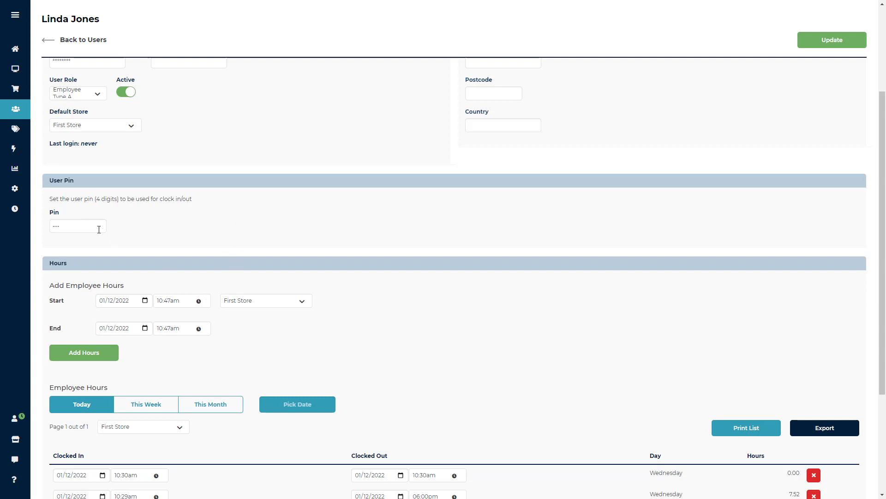
pyautogui.click(832, 40)
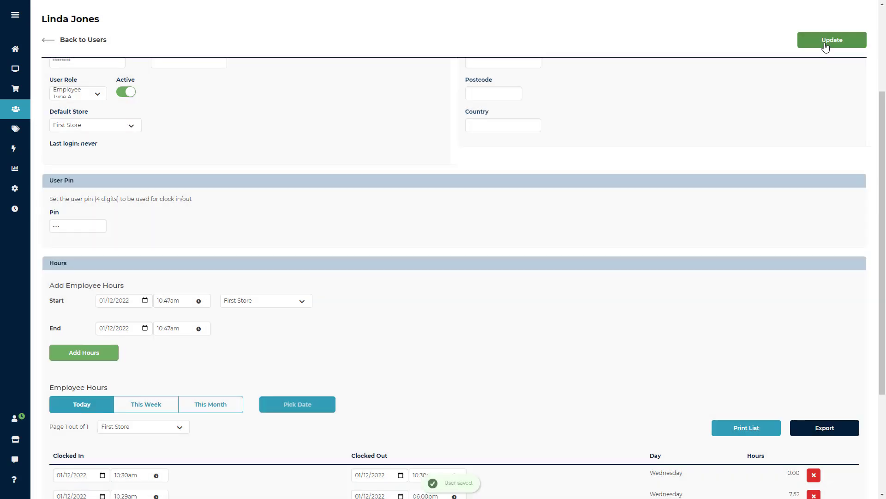
pyautogui.moveTo(112, 241)
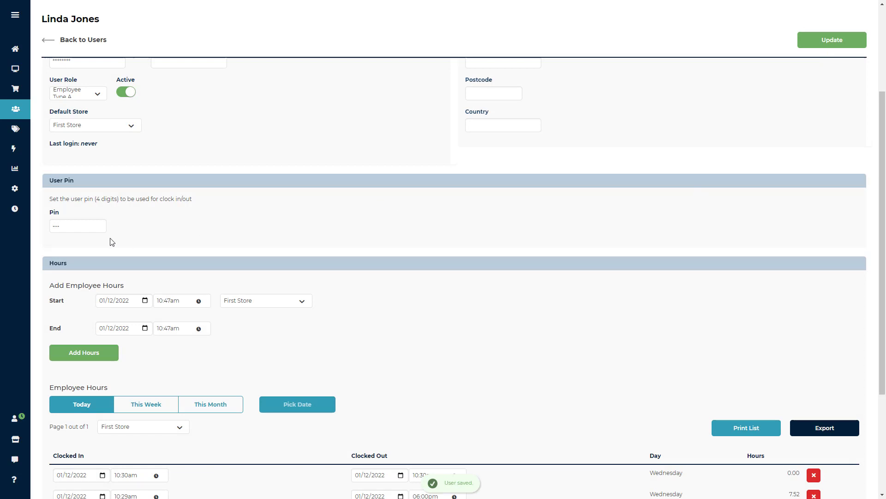
pyautogui.moveTo(143, 233)
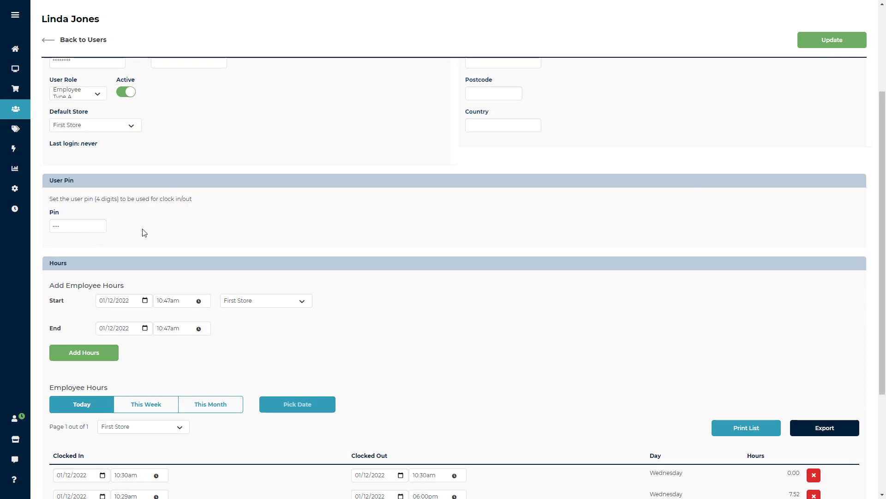
# Step: In the employee's Hours section, start adding a shift on 31/05/2022 from 10:47am to 02:15pm
pyautogui.click(78, 226)
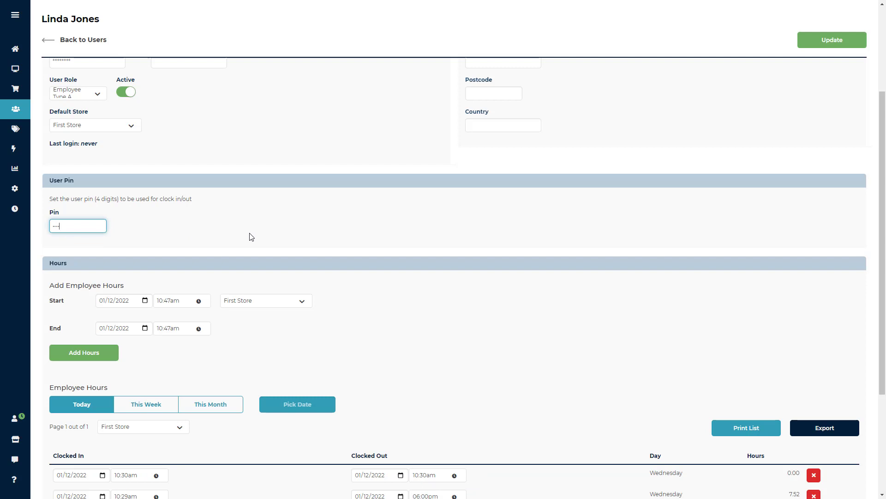
pyautogui.scroll(-3)
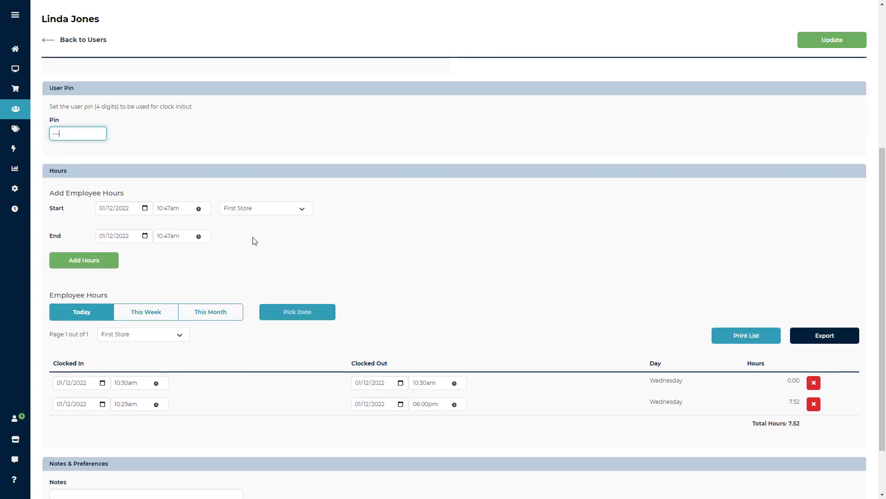
pyautogui.click(116, 207)
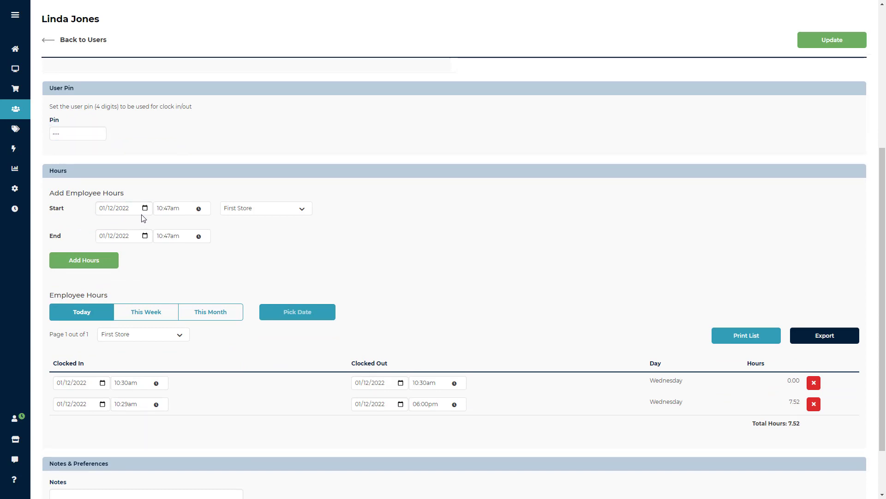
pyautogui.moveTo(146, 212)
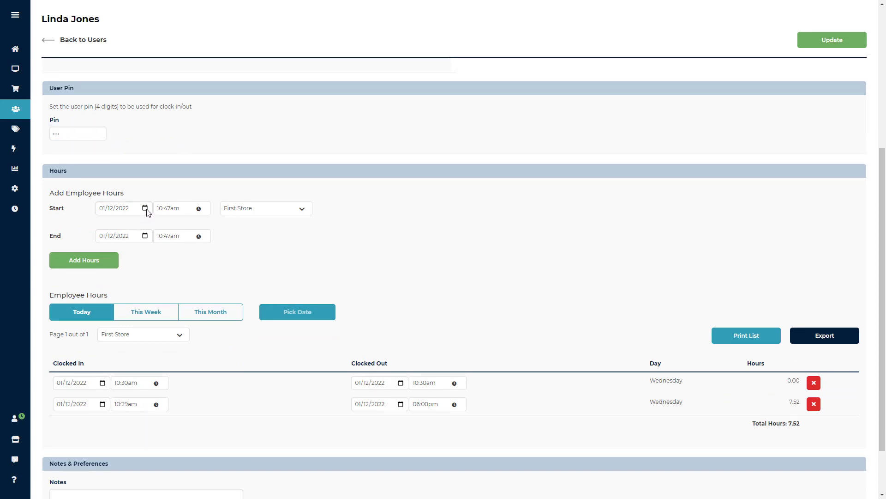
pyautogui.click(145, 208)
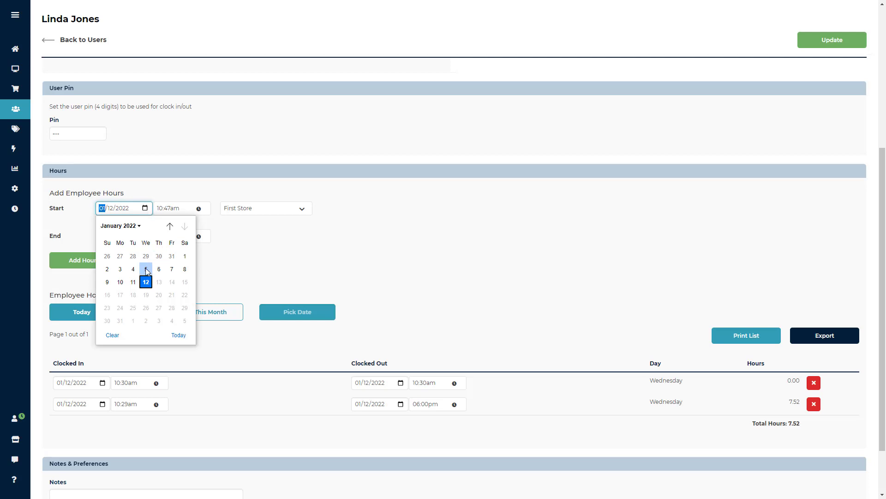
pyautogui.click(146, 269)
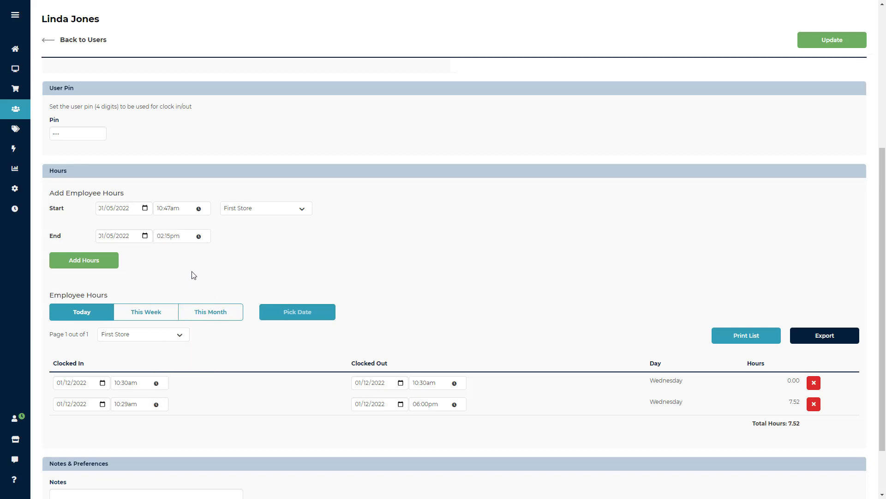
pyautogui.scroll(-3)
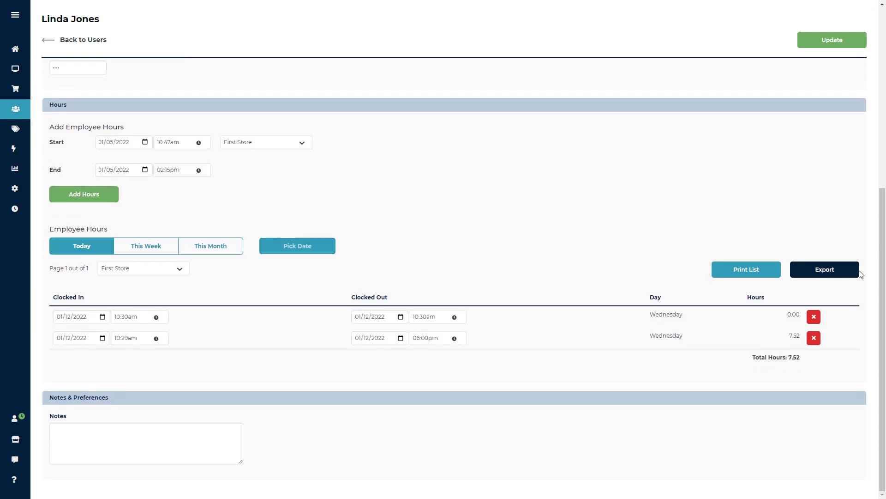
pyautogui.moveTo(163, 298)
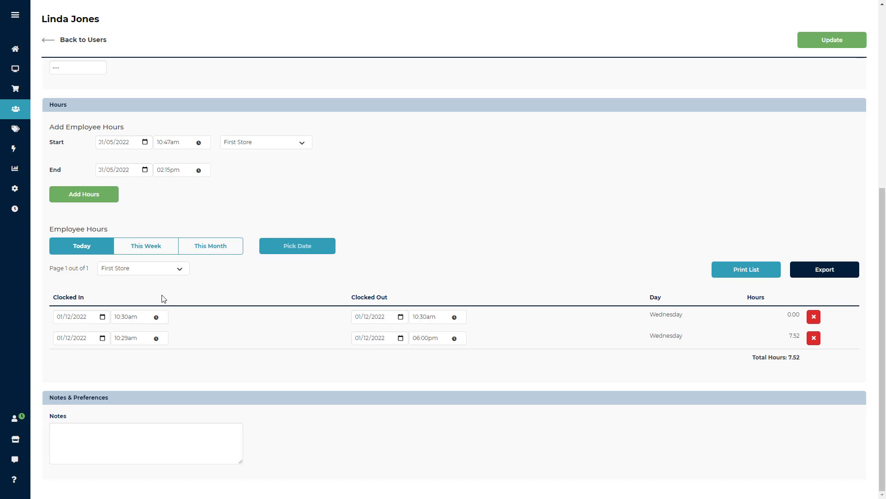
pyautogui.moveTo(319, 298)
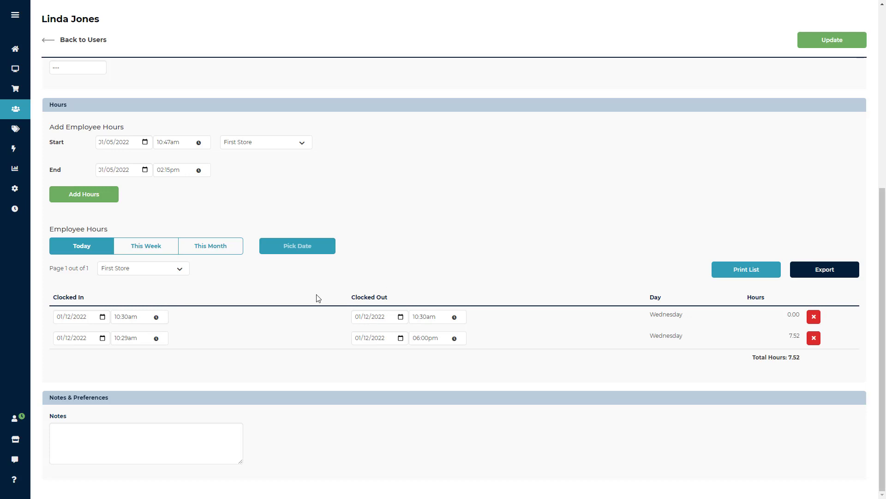
pyautogui.moveTo(298, 298)
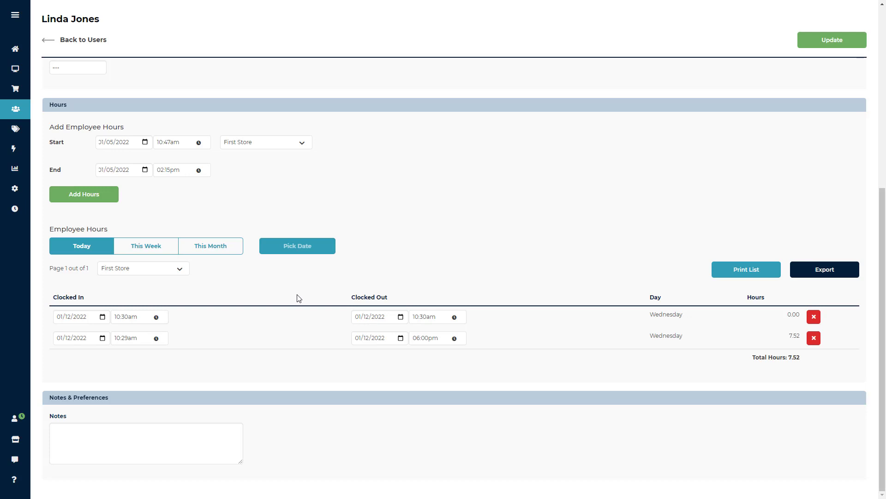
pyautogui.click(15, 168)
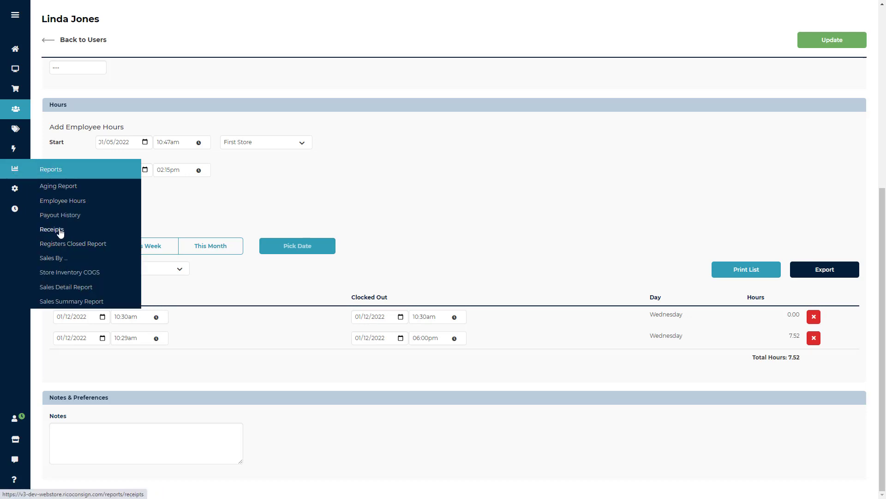
pyautogui.moveTo(62, 201)
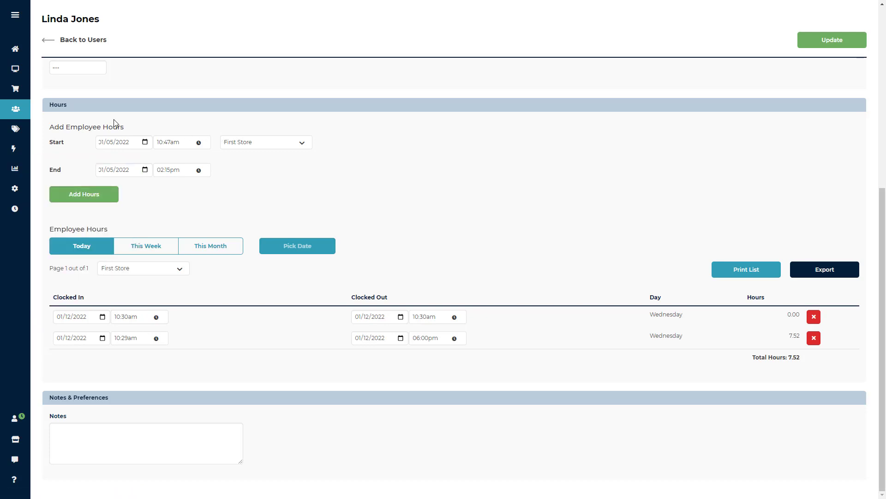
# Step: Go back to the Users (Active) list showing each user's clock status
pyautogui.click(81, 40)
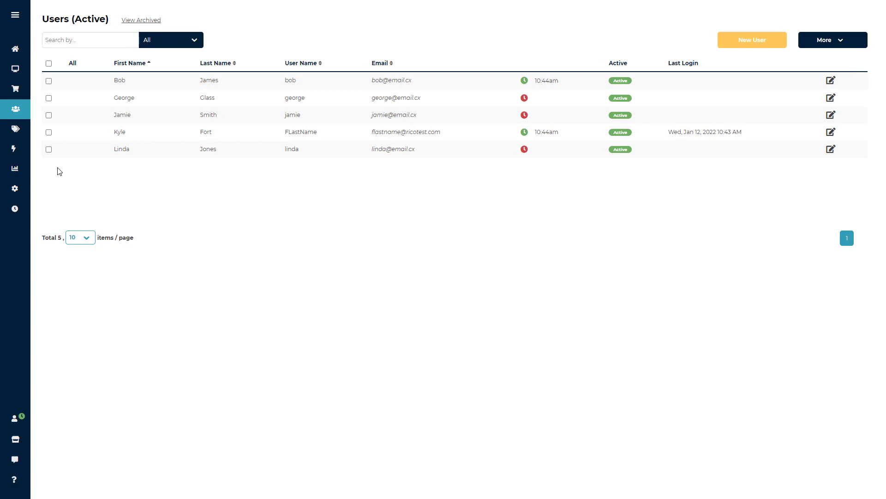
pyautogui.moveTo(535, 108)
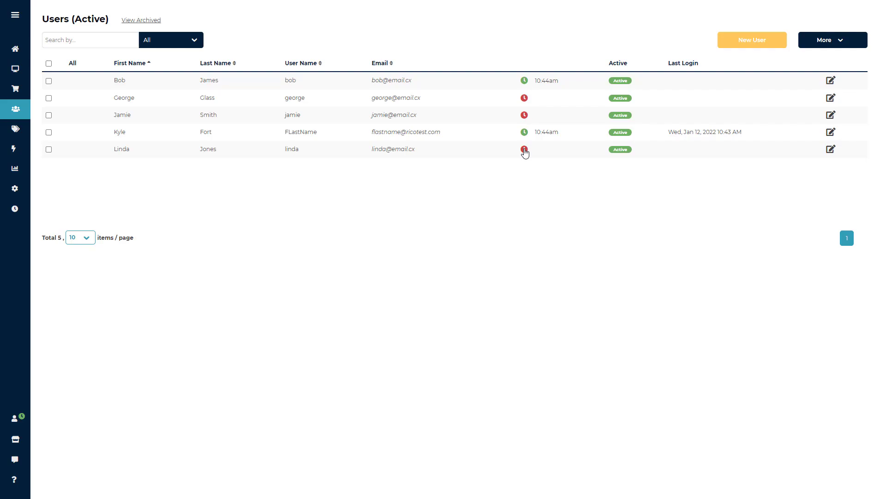
pyautogui.click(524, 149)
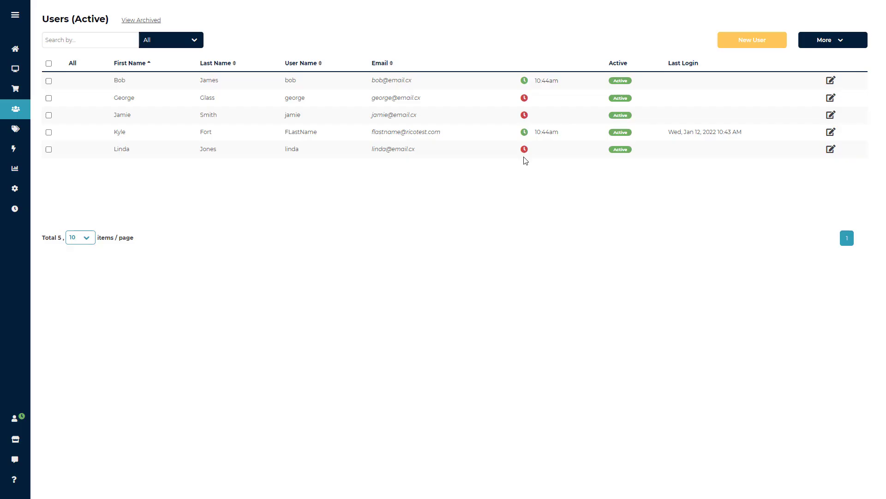
pyautogui.moveTo(509, 197)
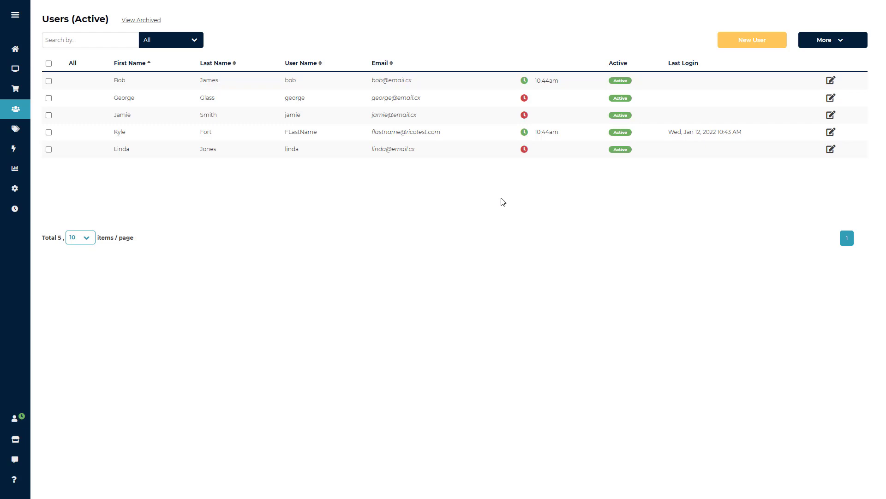
pyautogui.moveTo(91, 280)
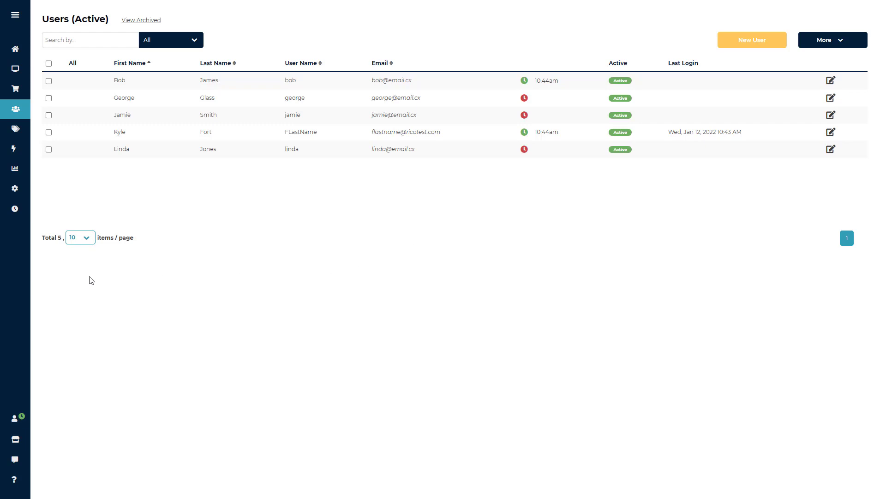
pyautogui.moveTo(25, 402)
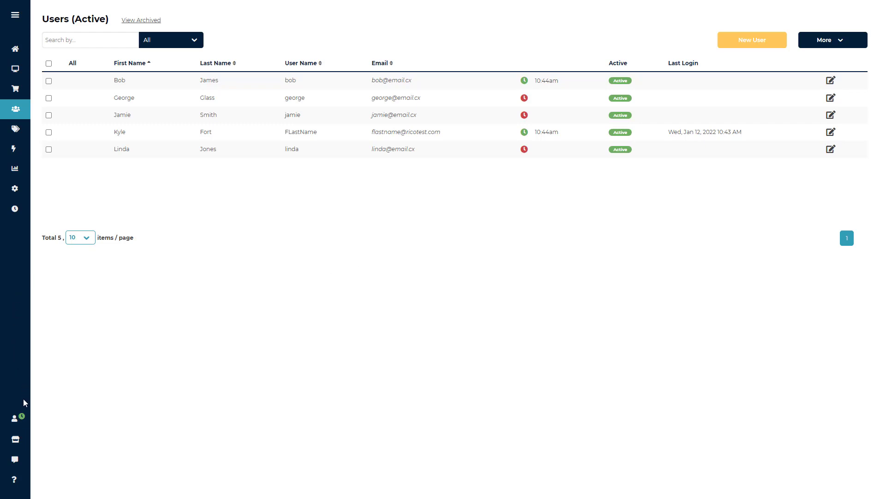
pyautogui.moveTo(16, 419)
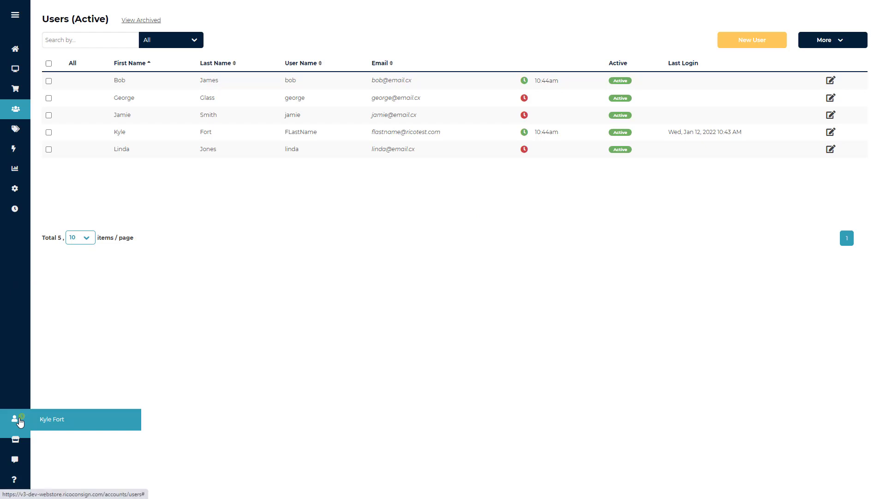
pyautogui.click(16, 419)
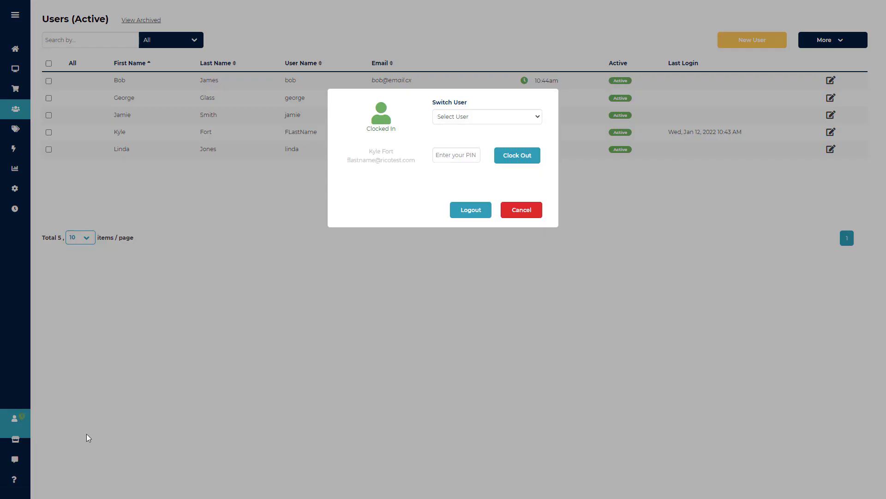
pyautogui.click(455, 155)
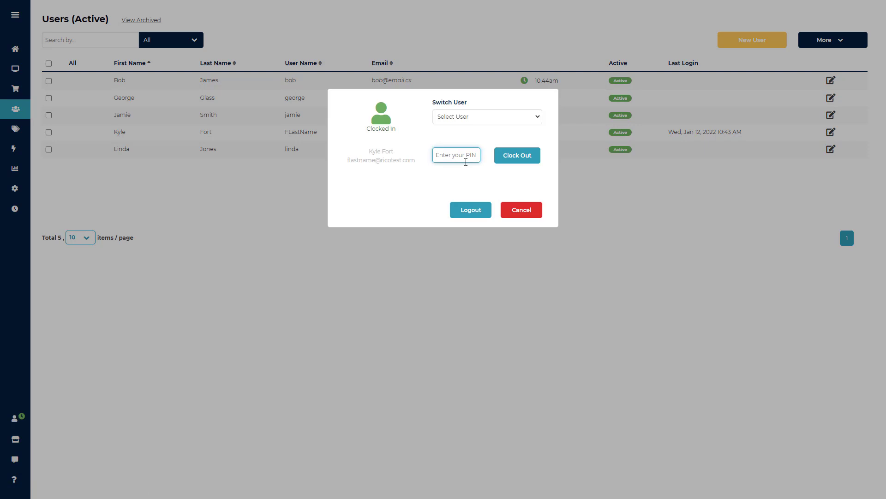
pyautogui.moveTo(501, 178)
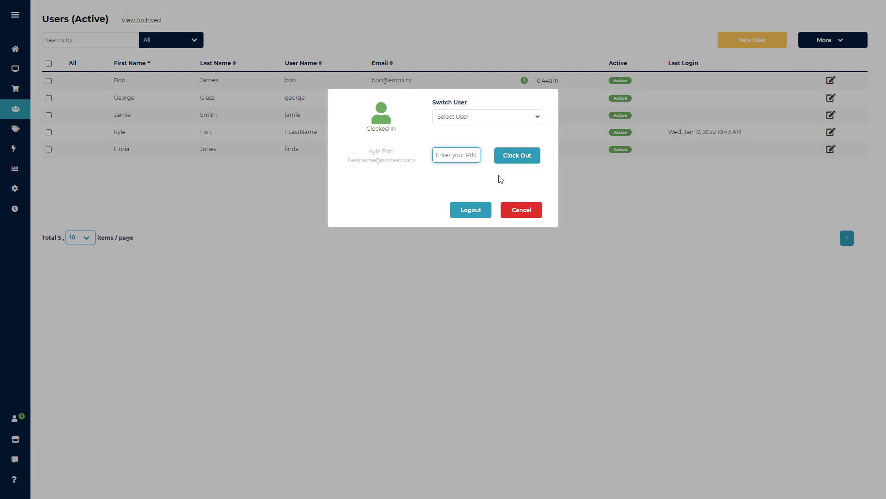
pyautogui.moveTo(466, 186)
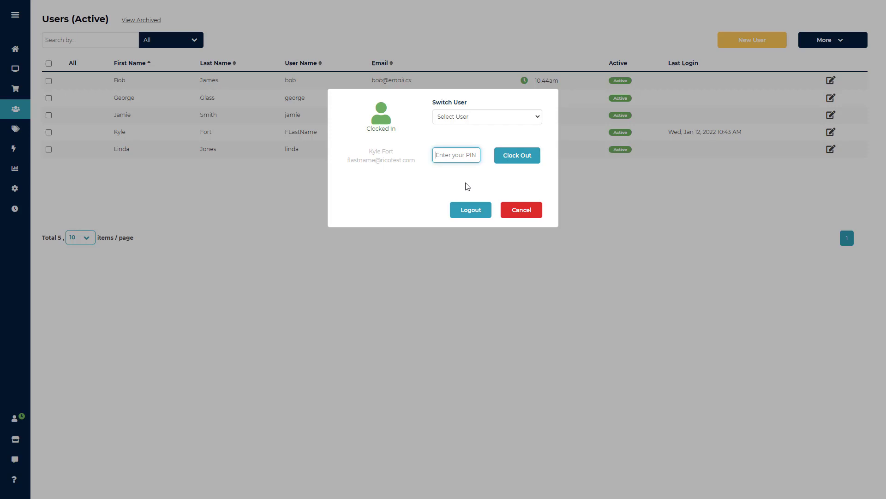
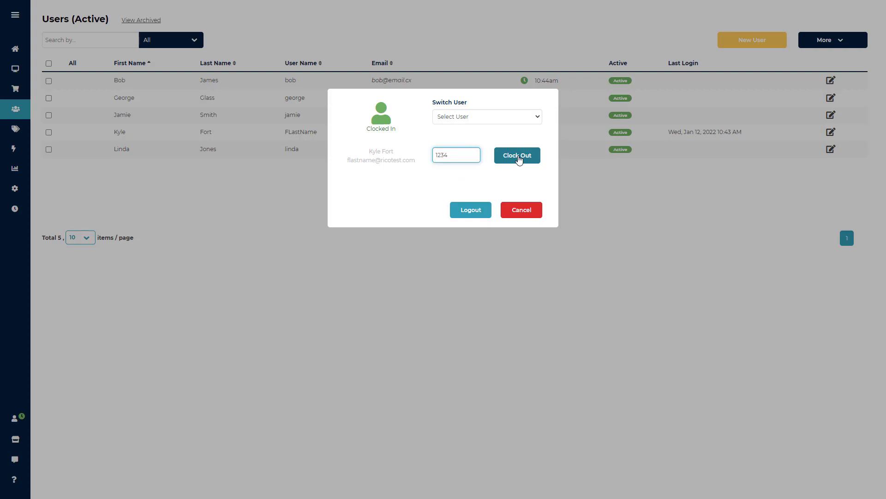
pyautogui.click(515, 155)
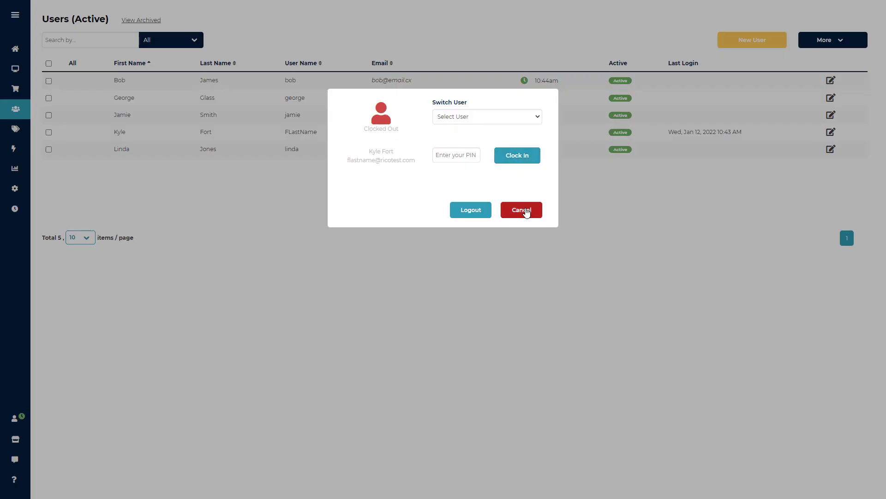
pyautogui.click(520, 210)
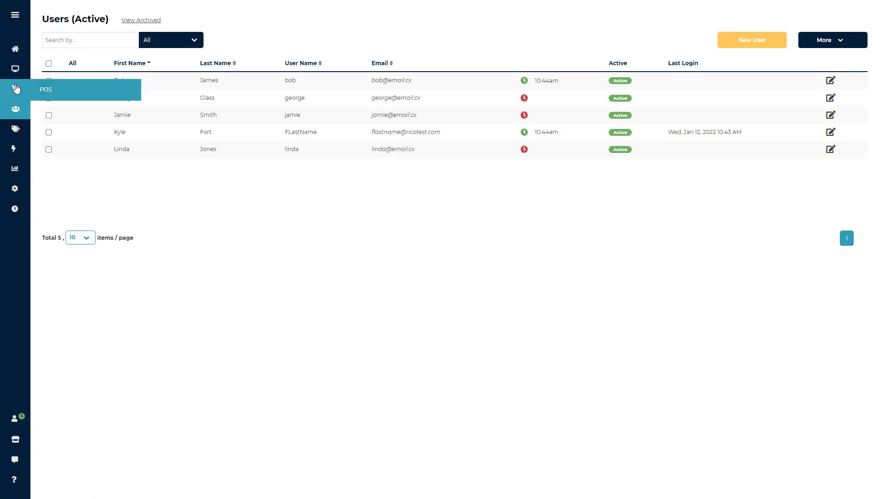
pyautogui.moveTo(16, 417)
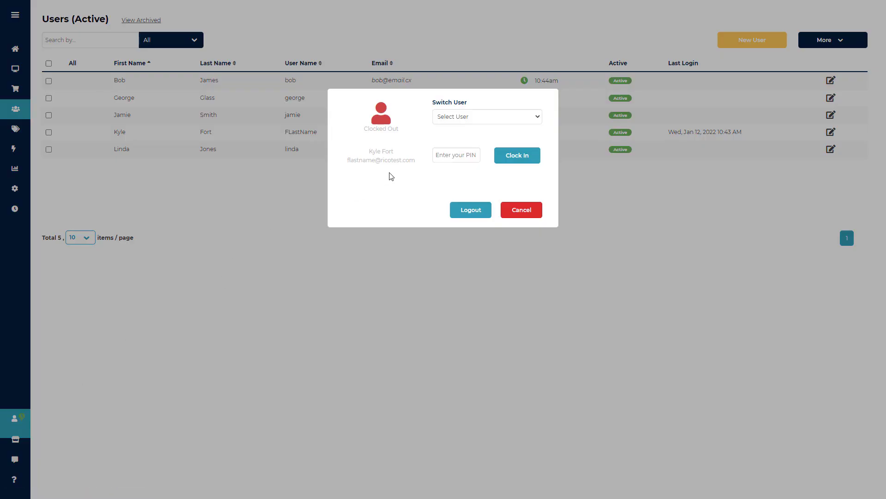
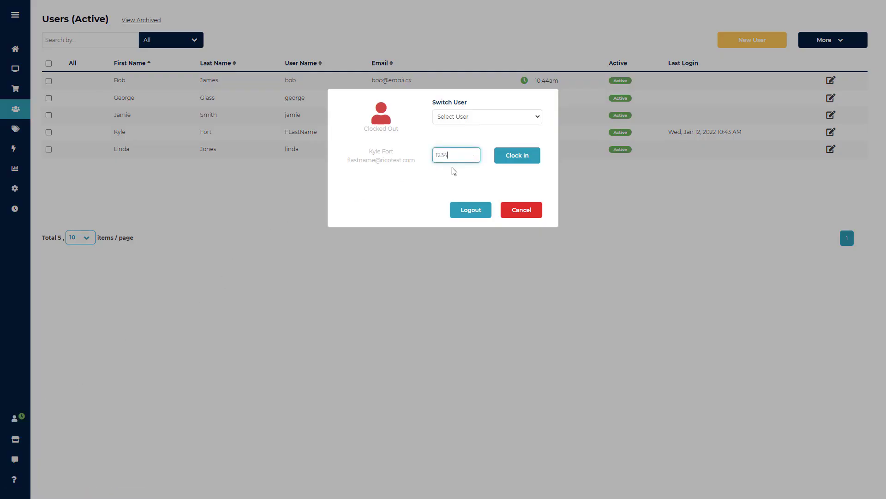
pyautogui.click(515, 156)
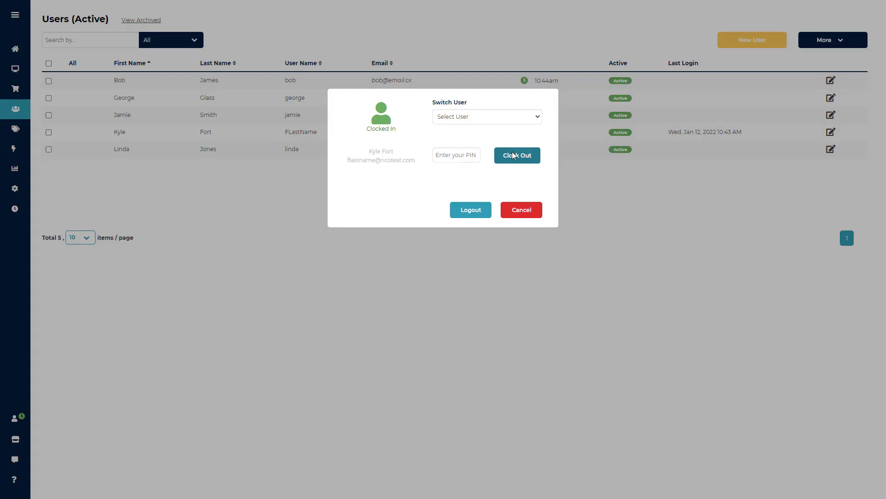
pyautogui.click(520, 210)
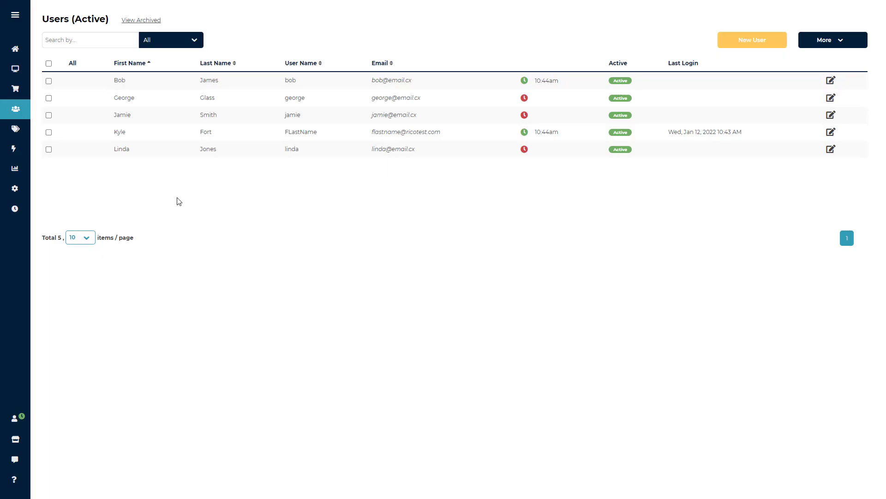
pyautogui.moveTo(15, 208)
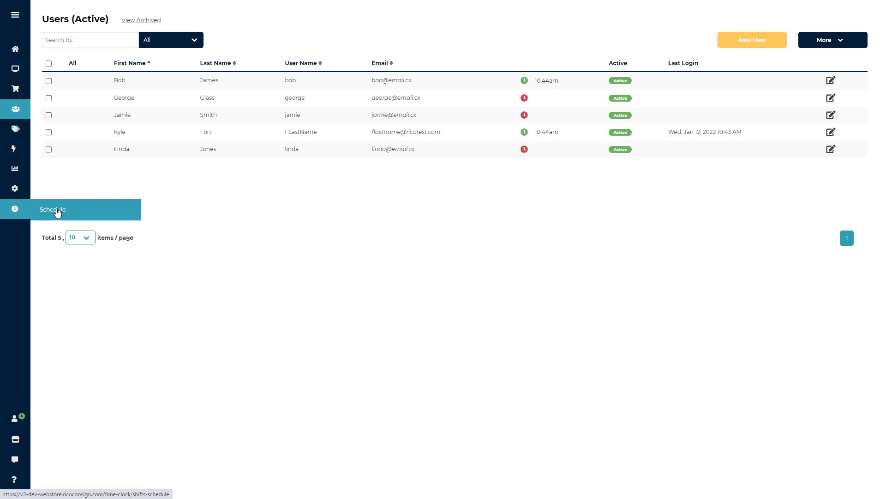
# Step: Show the Employee Shifts Schedule calendar for January 2022
pyautogui.click(51, 210)
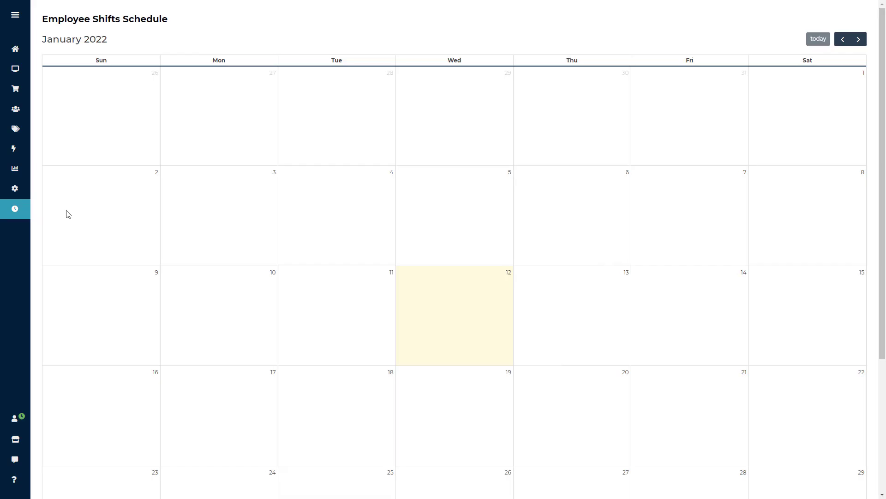
pyautogui.moveTo(439, 259)
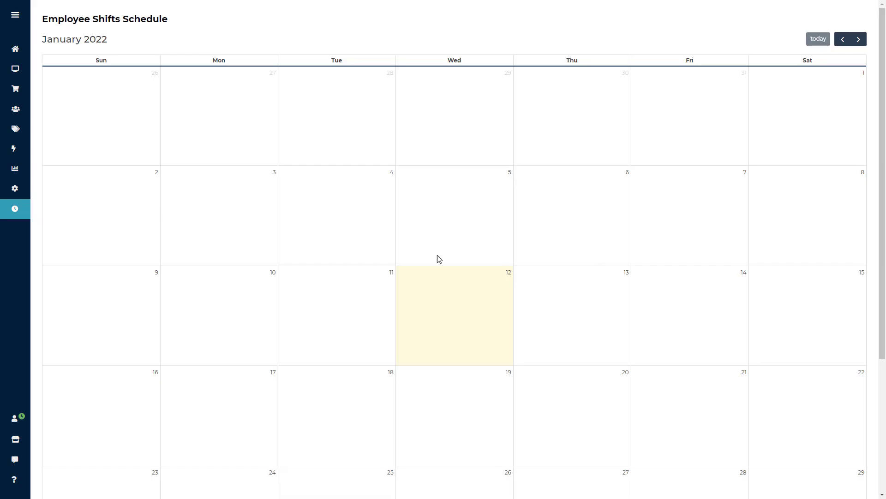
pyautogui.moveTo(448, 300)
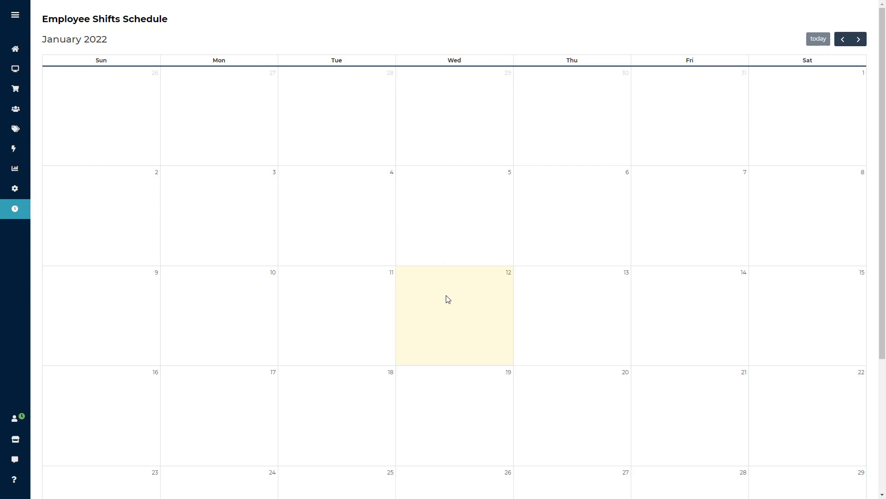
pyautogui.moveTo(467, 292)
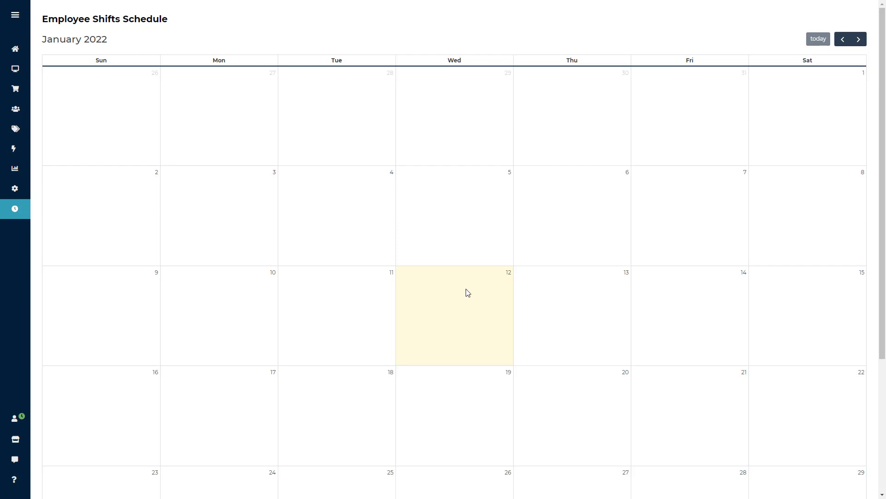
pyautogui.moveTo(460, 304)
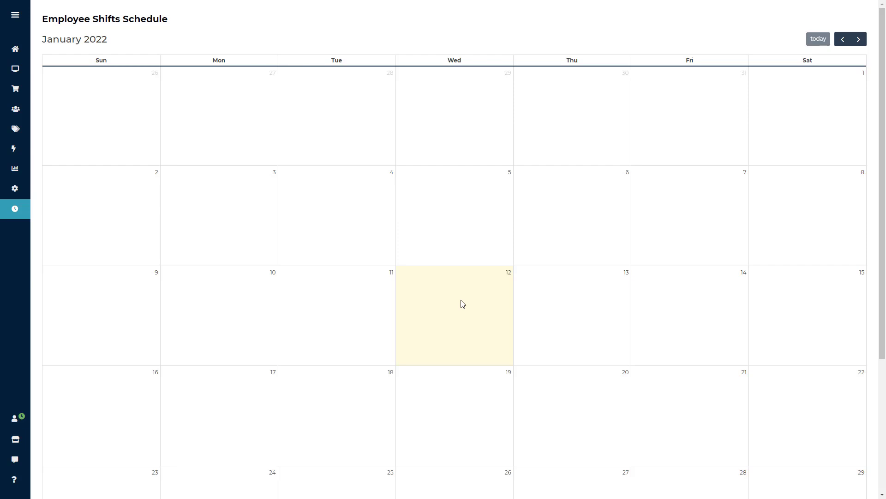
pyautogui.moveTo(251, 312)
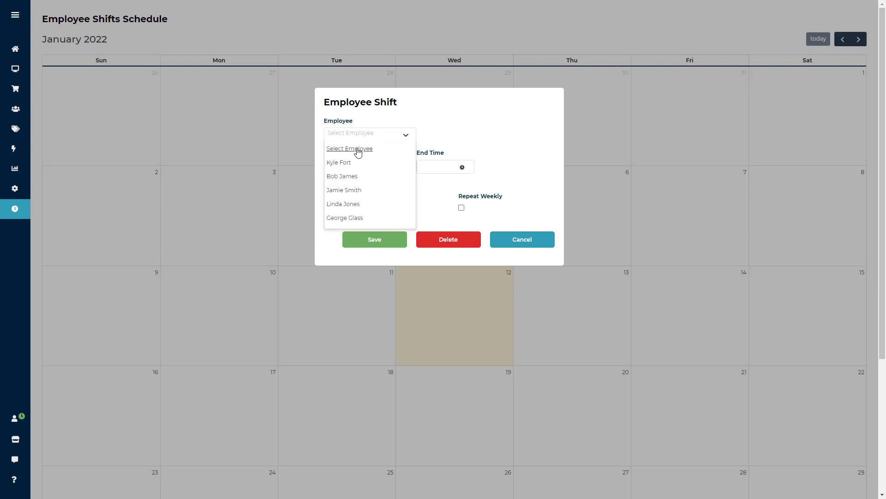
pyautogui.click(344, 190)
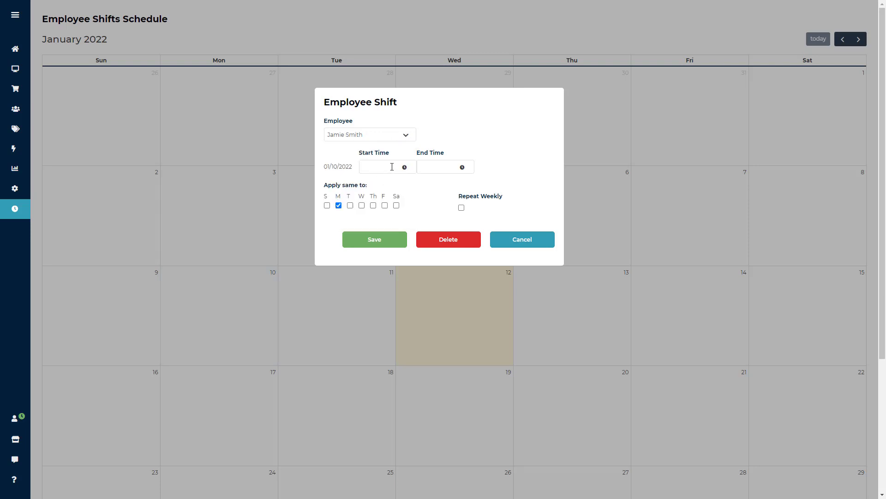
pyautogui.click(387, 166)
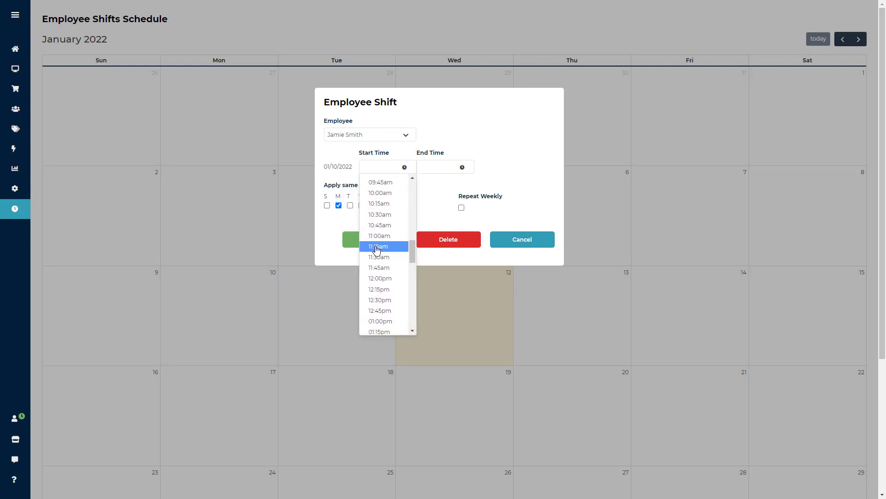
pyautogui.click(378, 246)
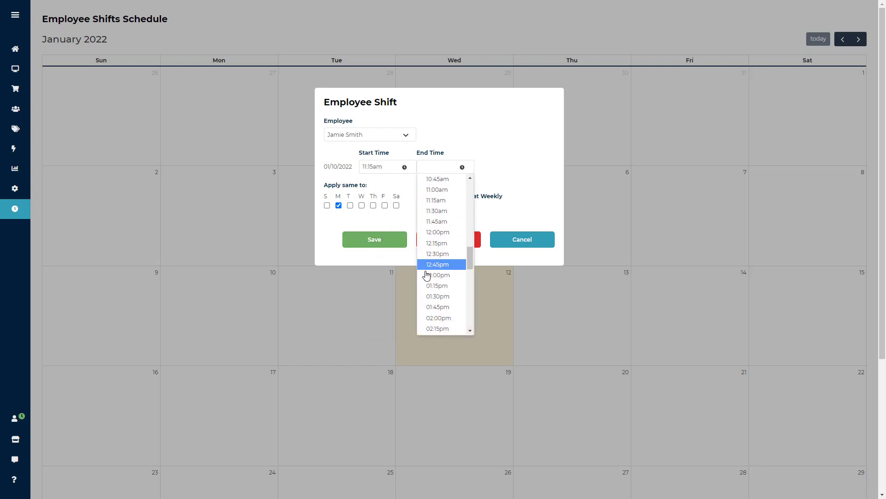
pyautogui.scroll(-3)
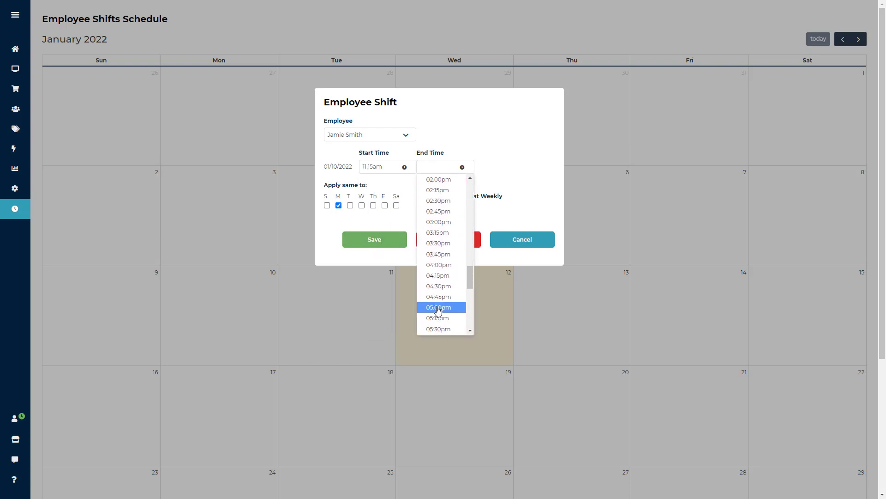
pyautogui.click(438, 307)
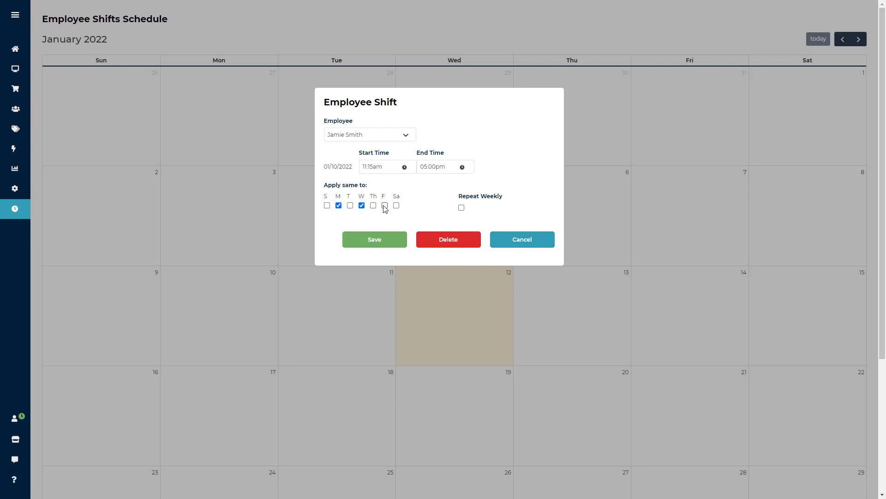
pyautogui.click(384, 205)
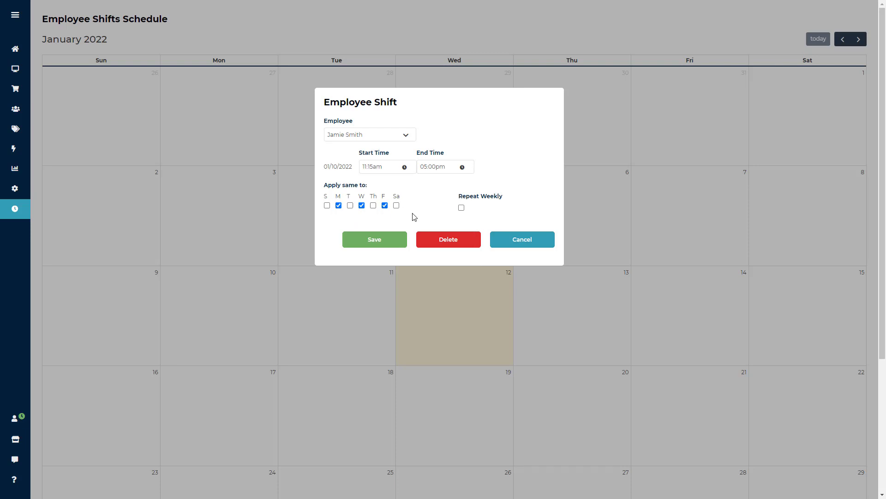
pyautogui.click(461, 207)
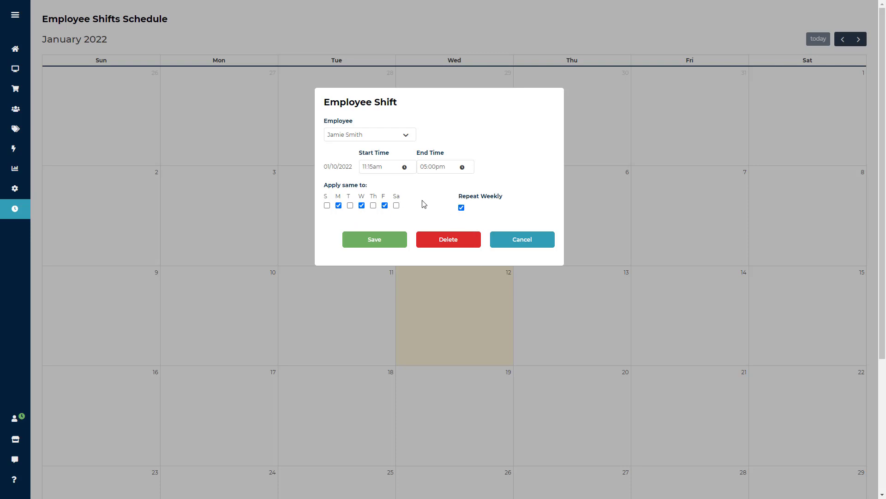
pyautogui.moveTo(409, 205)
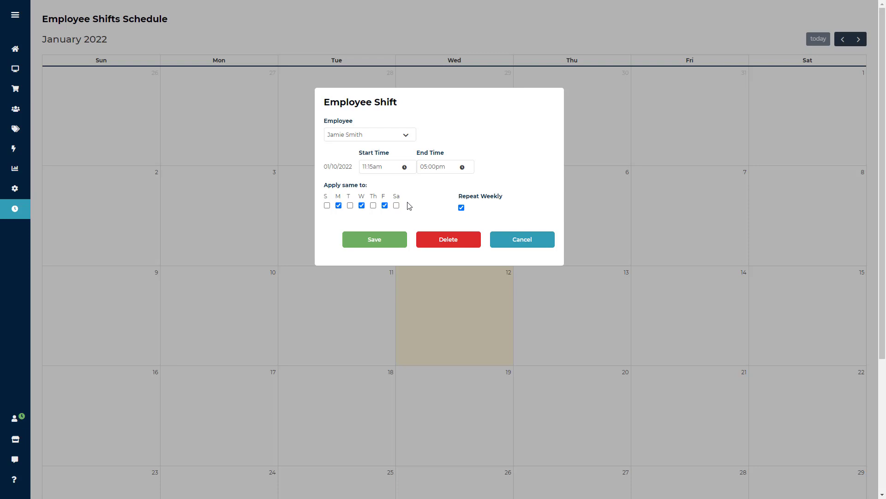
pyautogui.click(374, 239)
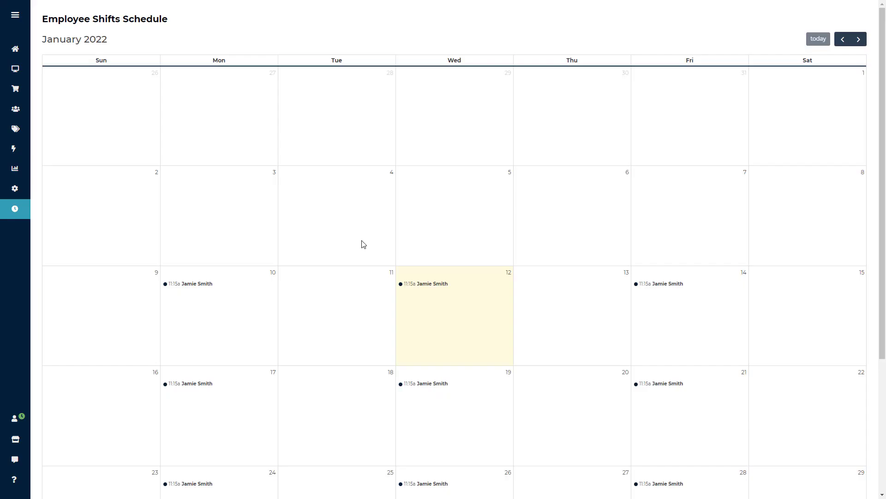
pyautogui.moveTo(261, 324)
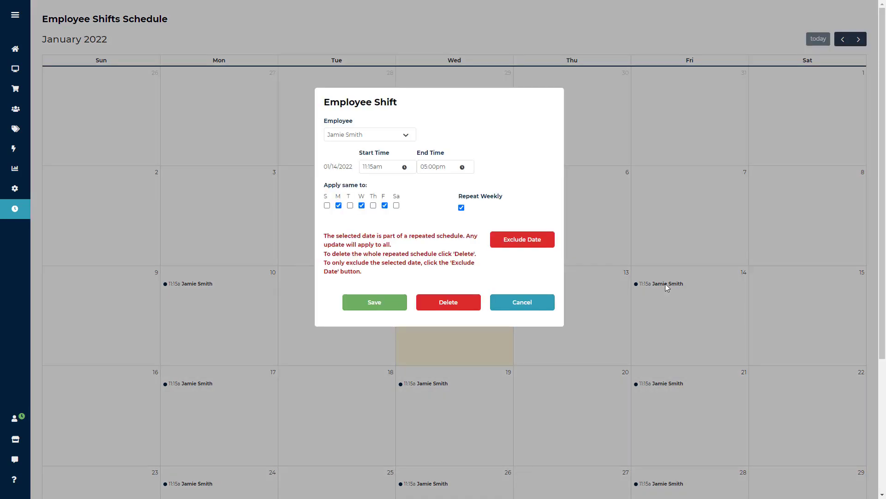
pyautogui.moveTo(653, 284)
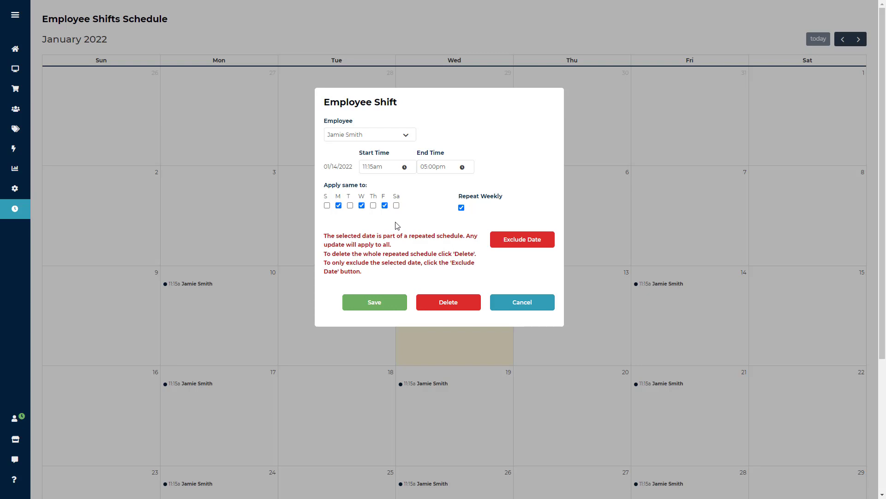
pyautogui.moveTo(447, 302)
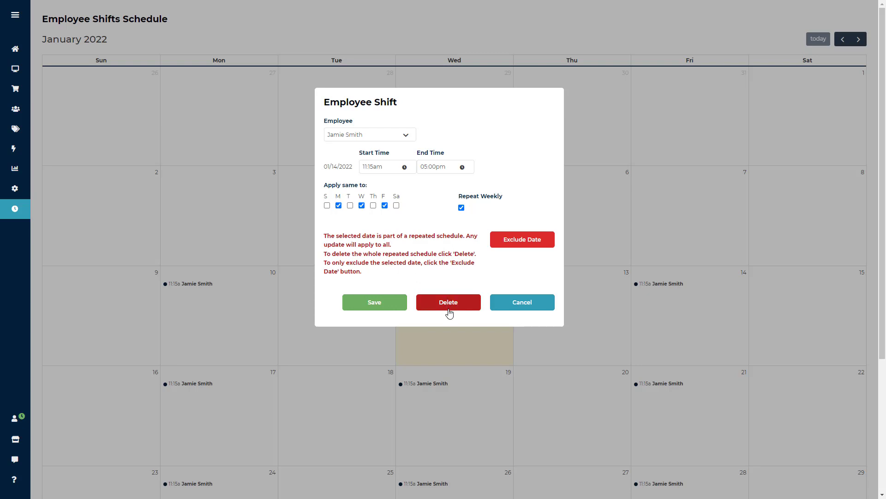
pyautogui.moveTo(434, 229)
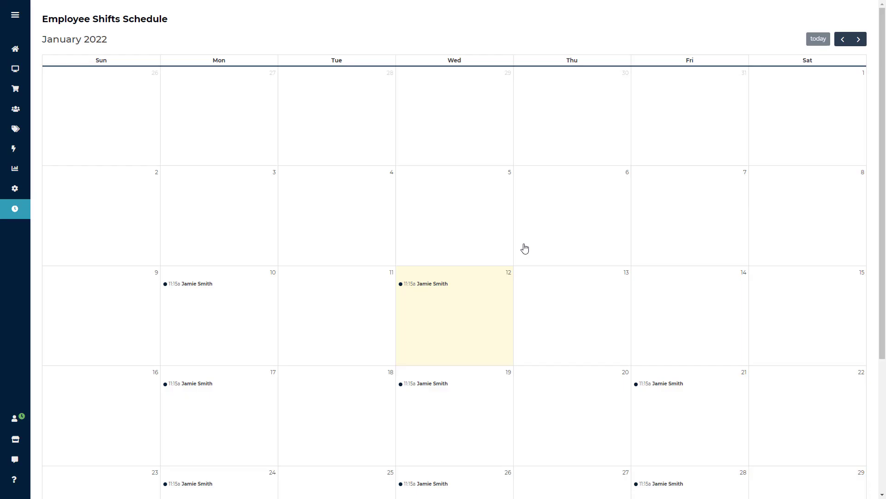
pyautogui.moveTo(718, 295)
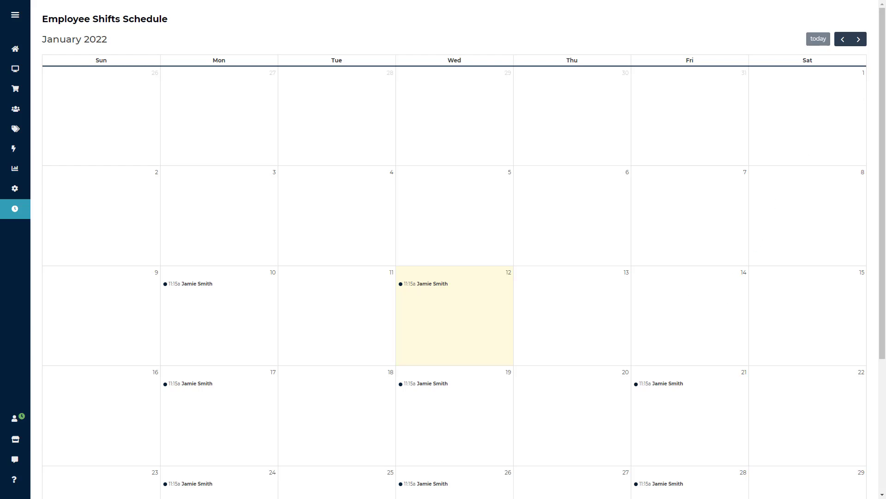
pyautogui.moveTo(857, 39)
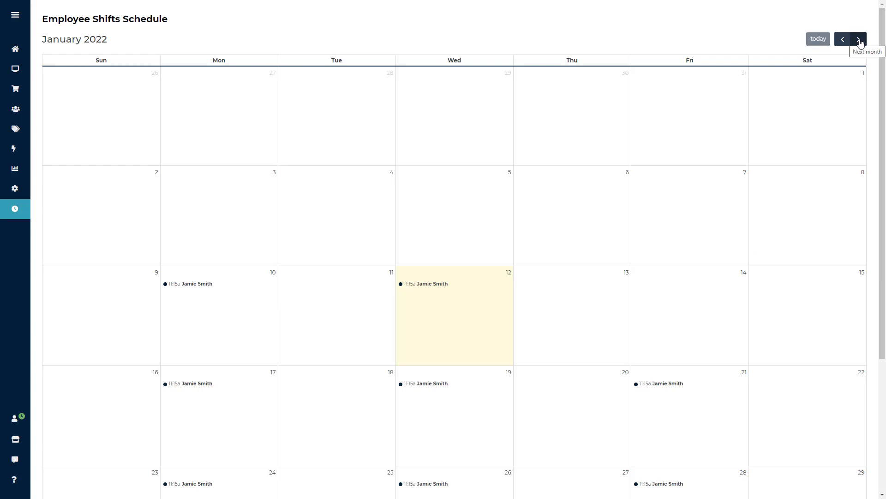
# Step: Check February's empty schedule, return to January, and bring up the Reports menu
pyautogui.click(858, 39)
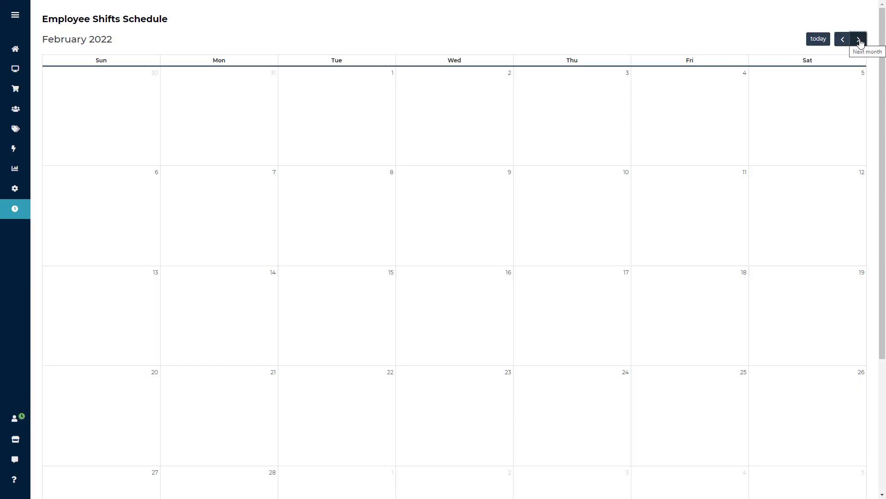
pyautogui.click(842, 39)
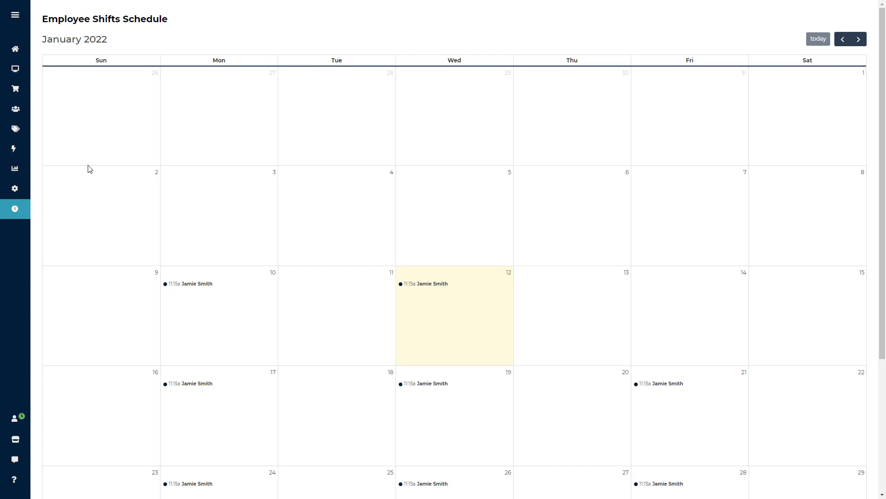
pyautogui.click(15, 168)
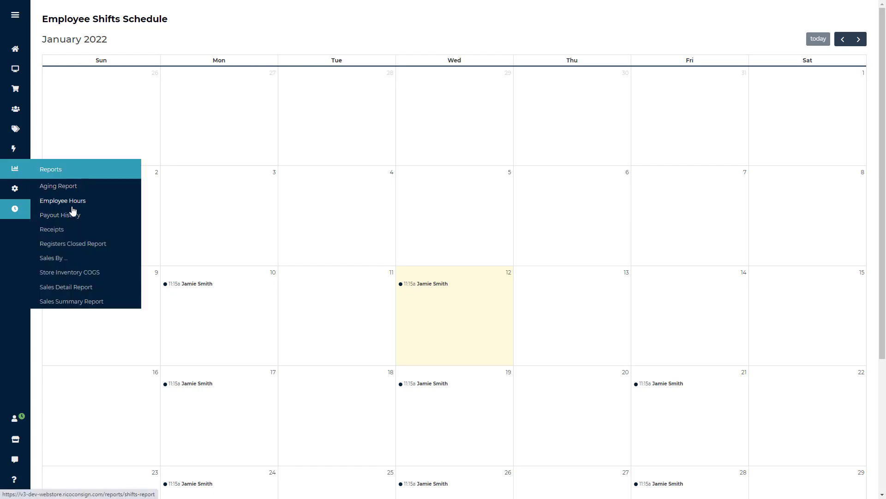
# Step: Show the Employee Hours report with today's shifts per employee, totalling 18.32 hours
pyautogui.click(62, 201)
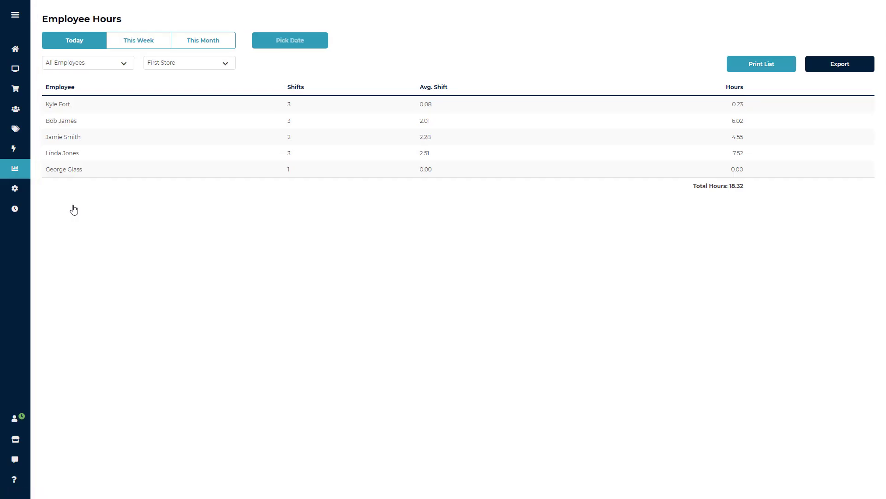
pyautogui.moveTo(88, 176)
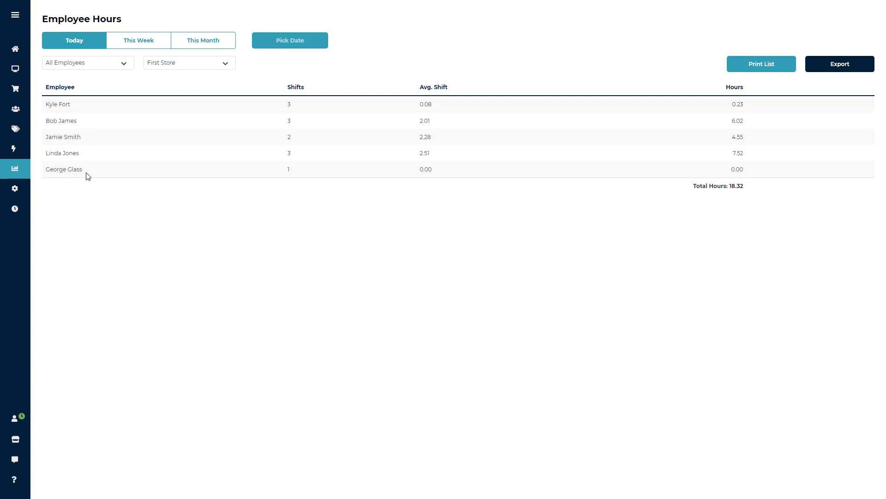
pyautogui.moveTo(377, 182)
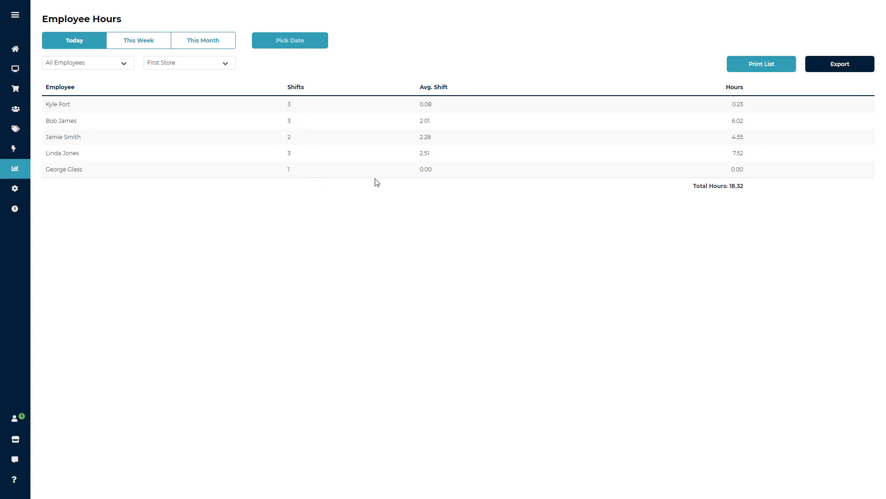
pyautogui.moveTo(445, 104)
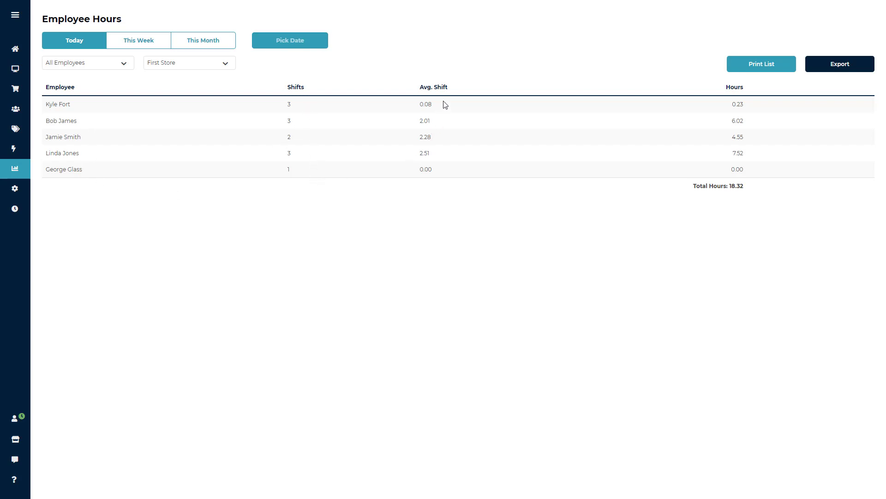
pyautogui.moveTo(638, 180)
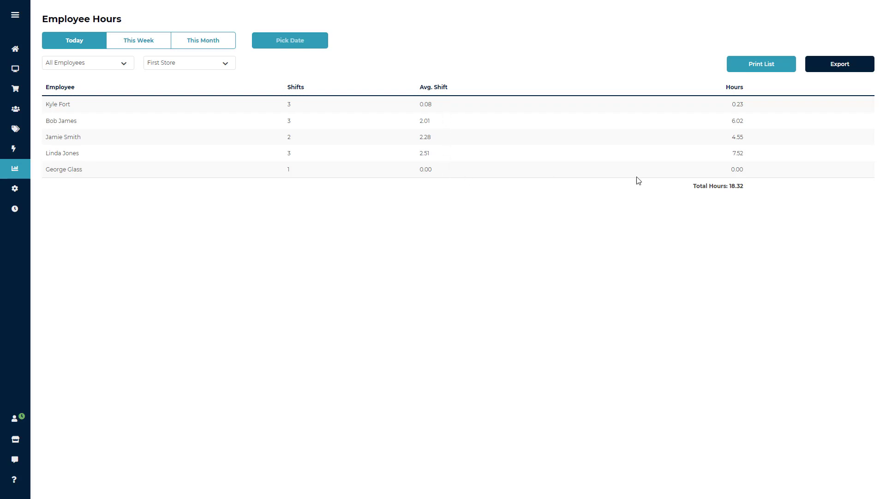
pyautogui.moveTo(719, 183)
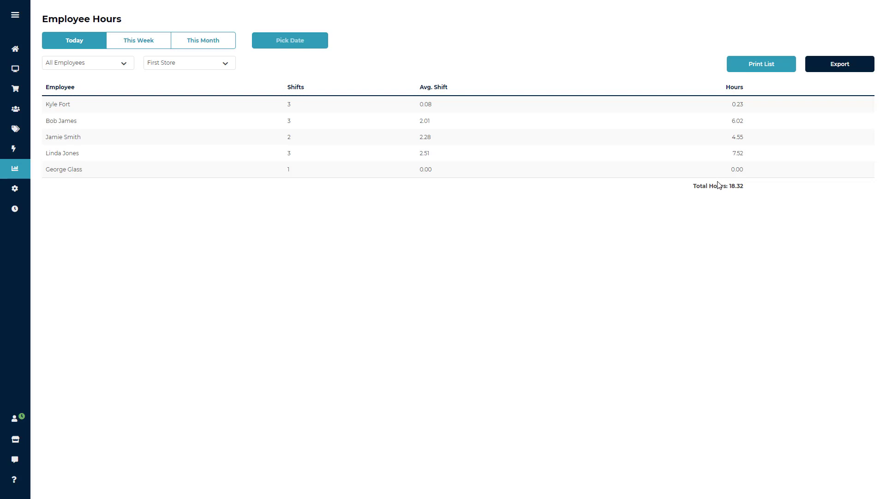
pyautogui.moveTo(699, 186)
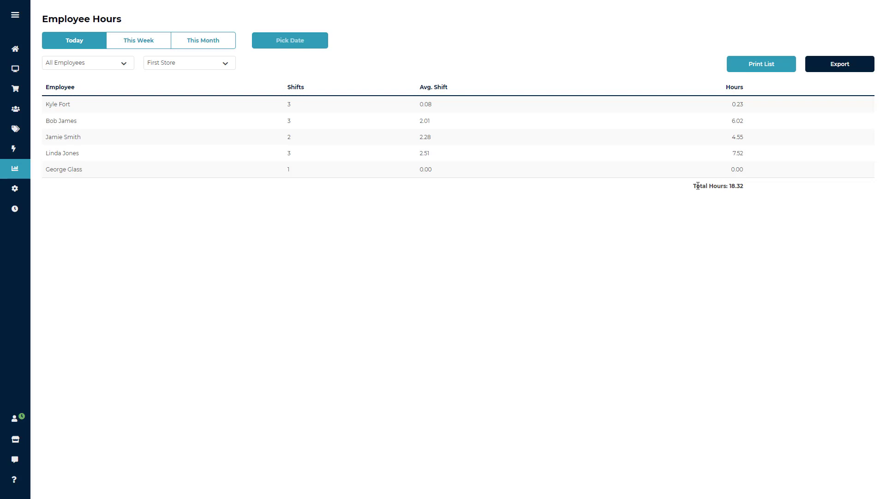